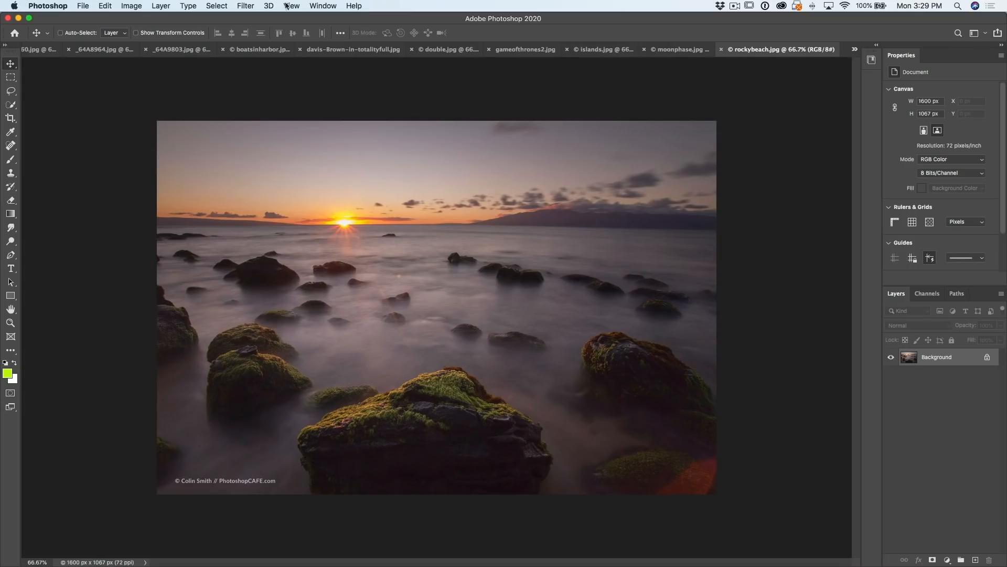
Arrange the open photos 6-up with the car photo in the first tile, then activate the double-exposure portrait
left_click(354, 49)
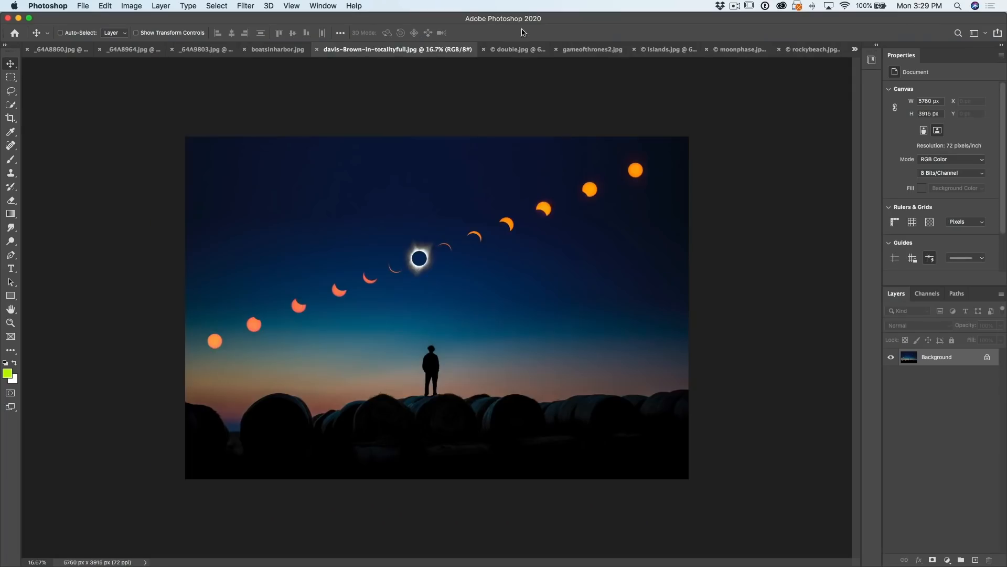
left_click(668, 49)
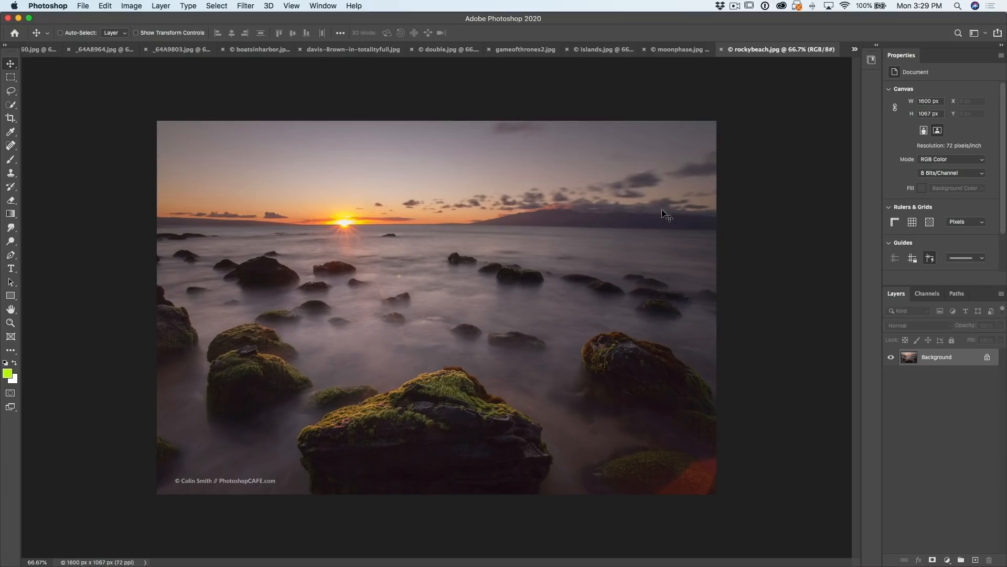
mouse_move(671, 212)
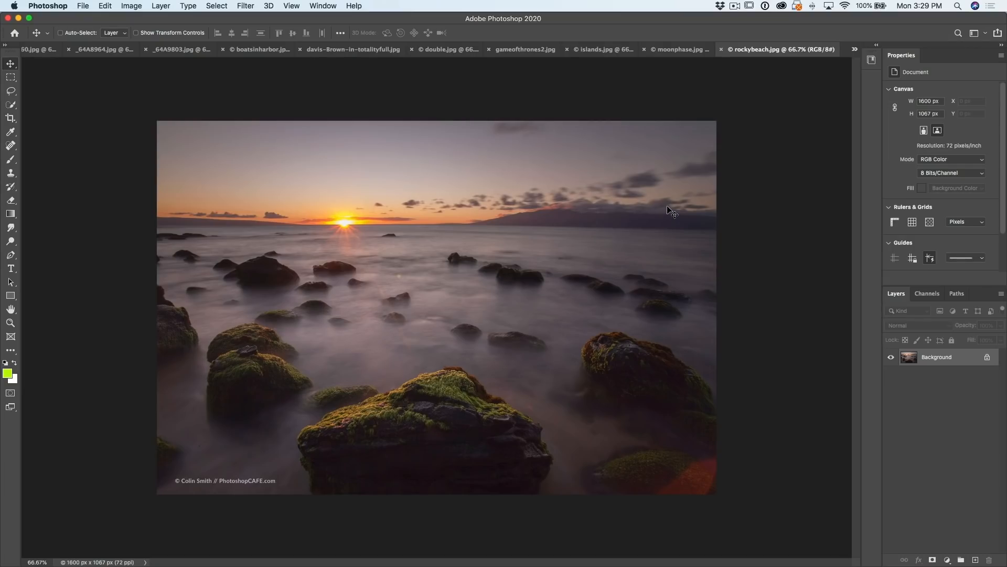
mouse_move(346, 7)
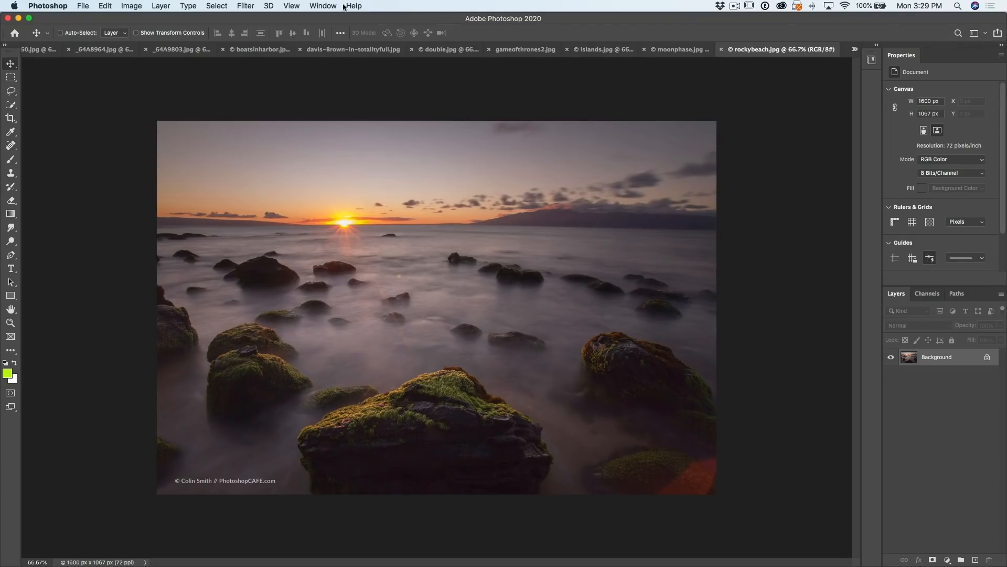
left_click(322, 7)
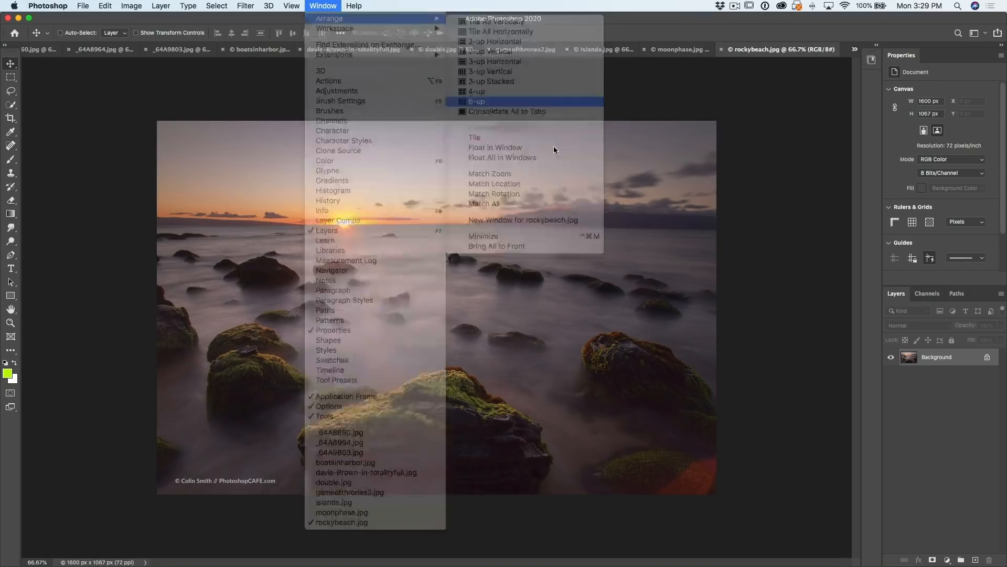
left_click(476, 100)
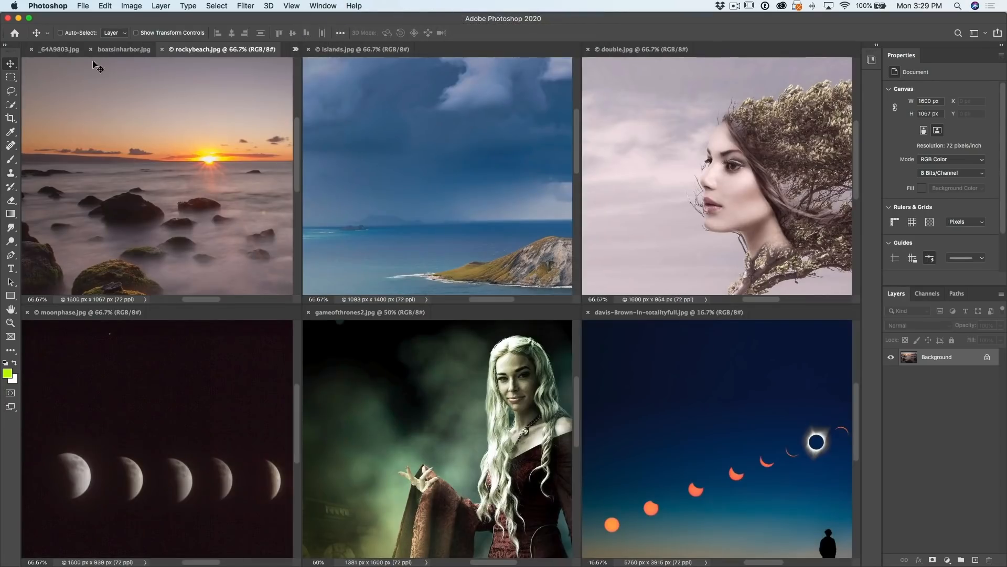
left_click(132, 49)
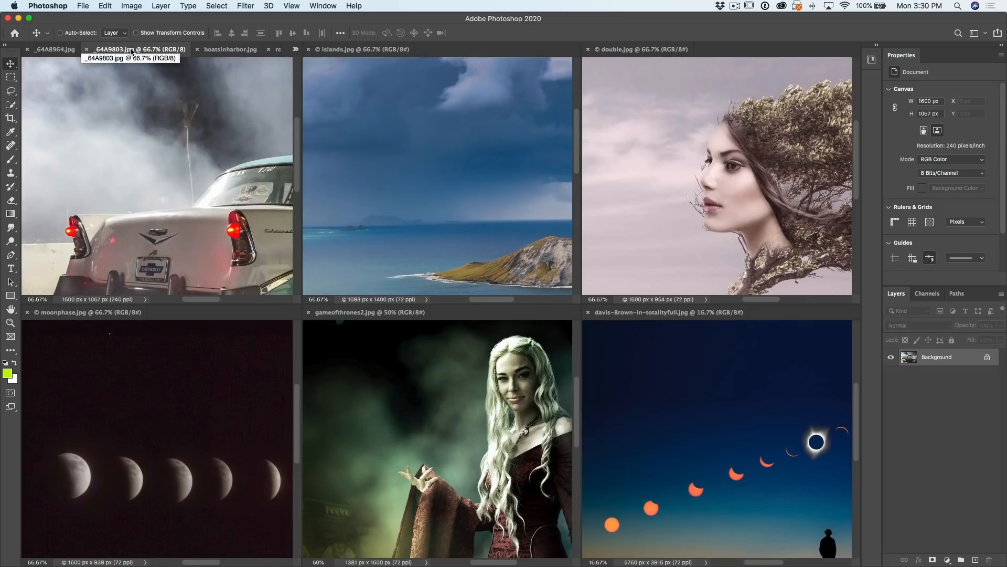
mouse_move(543, 97)
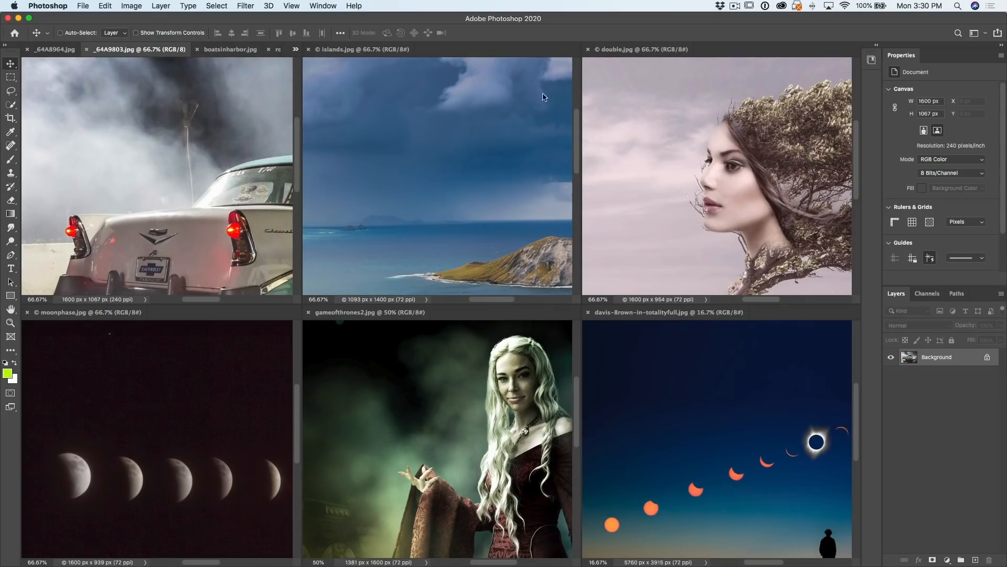
left_click(639, 50)
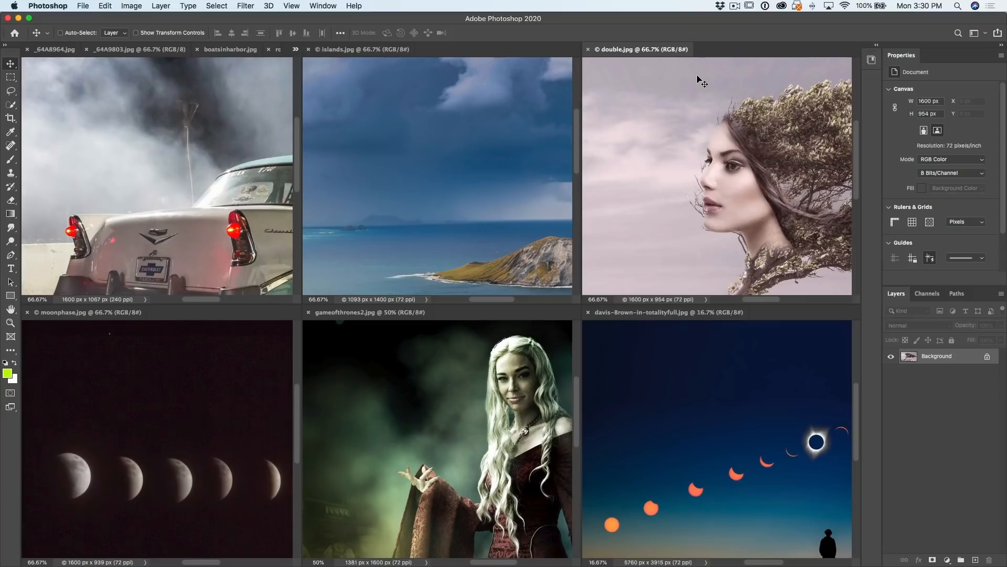
Run Load Files into Stack with all open files added, creating one document with a layer per photo
left_click(83, 7)
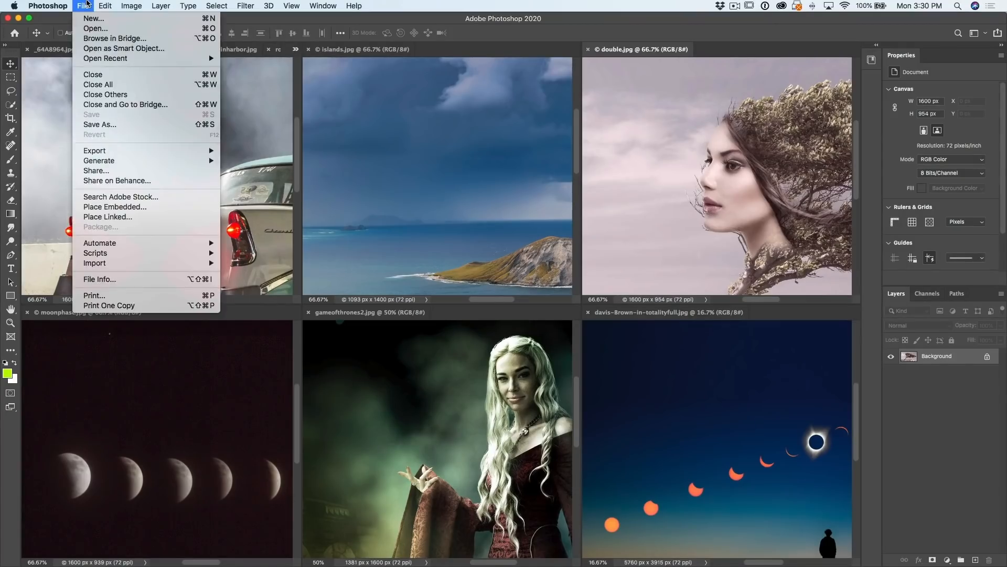
mouse_move(96, 253)
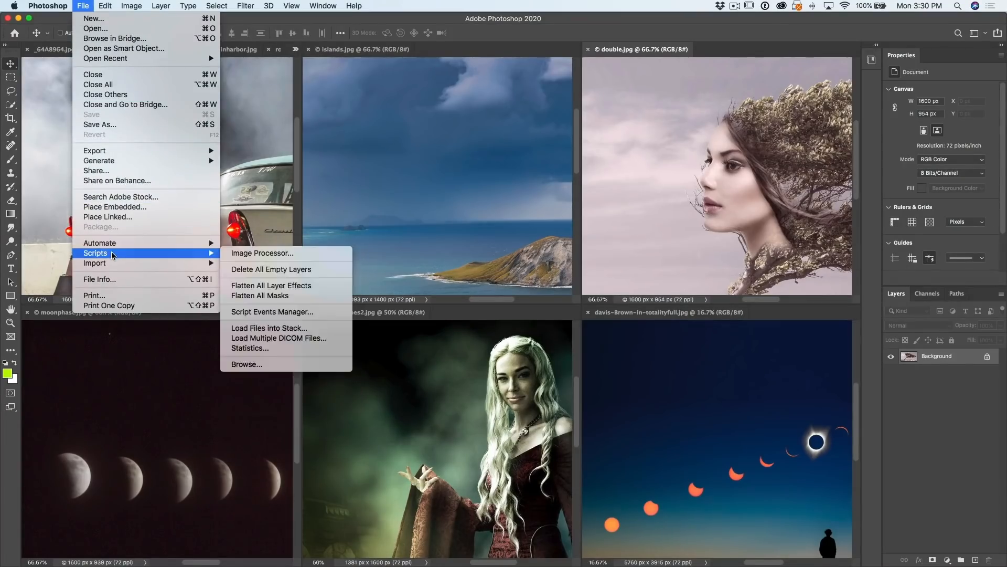
mouse_move(285, 253)
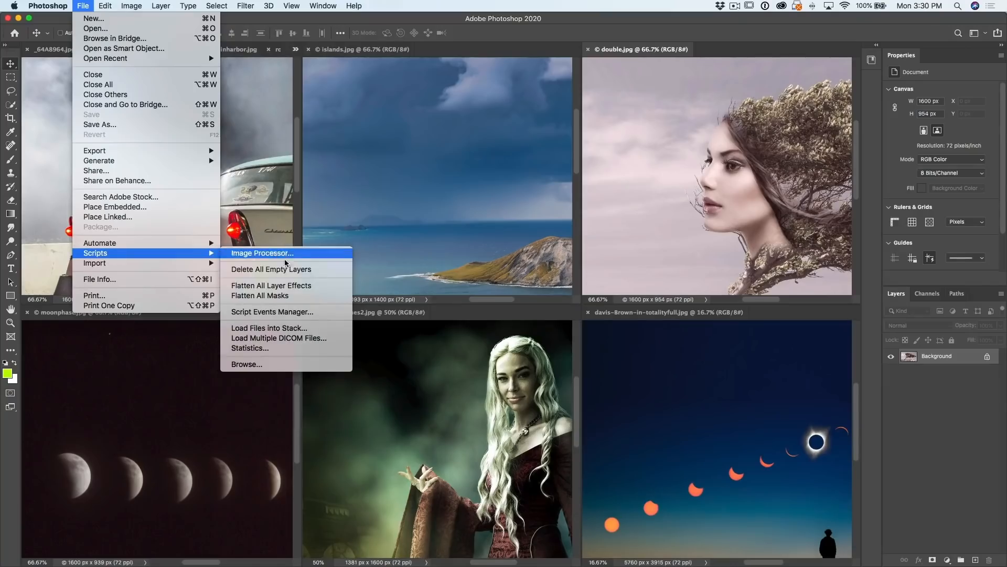
left_click(269, 328)
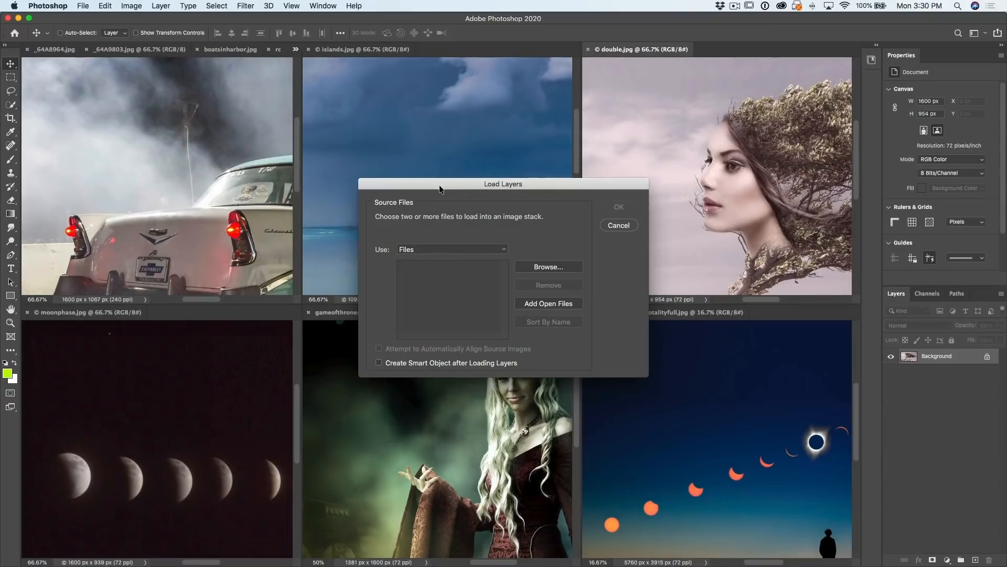
mouse_move(556, 307)
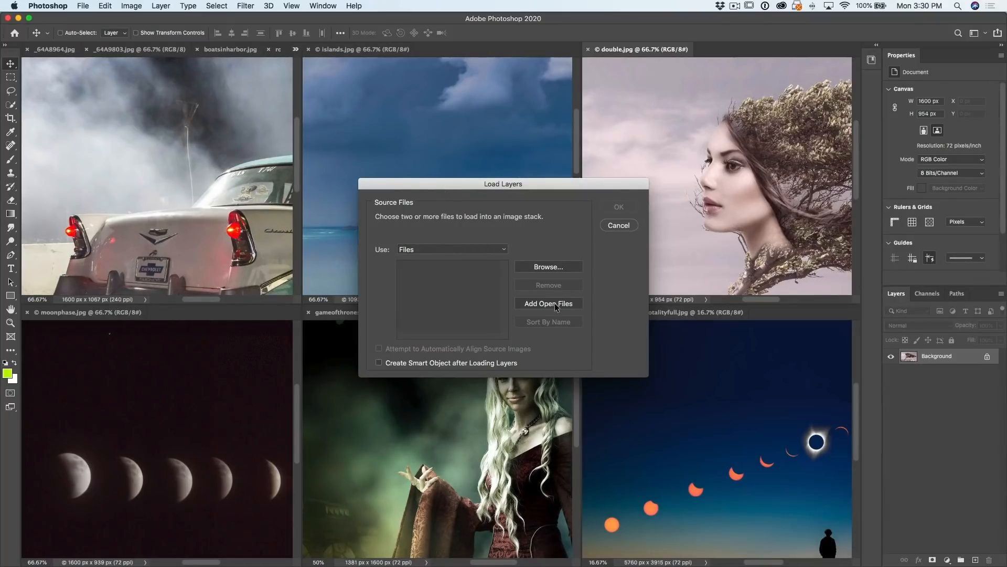
left_click(548, 303)
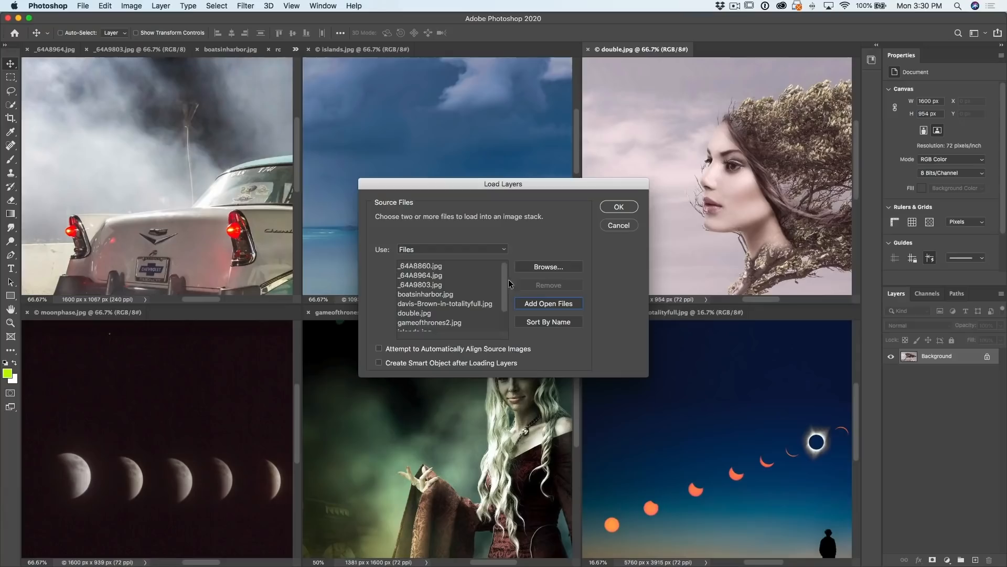
mouse_move(636, 224)
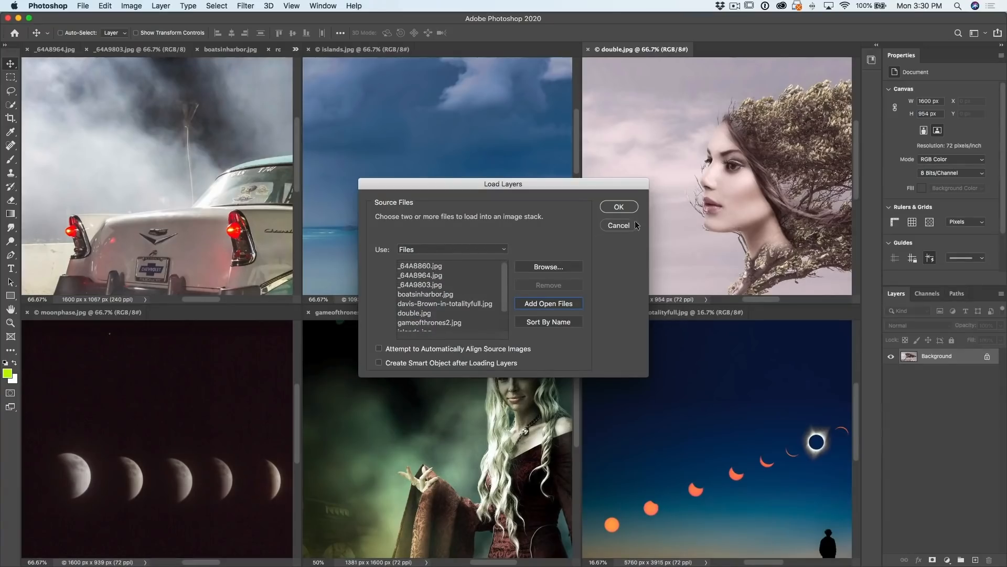
left_click(617, 206)
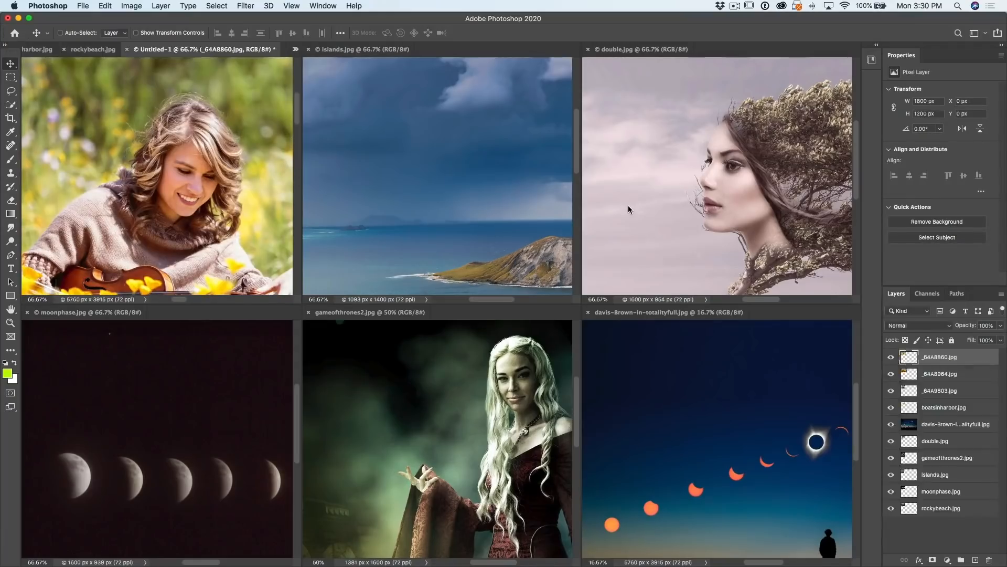
mouse_move(283, 143)
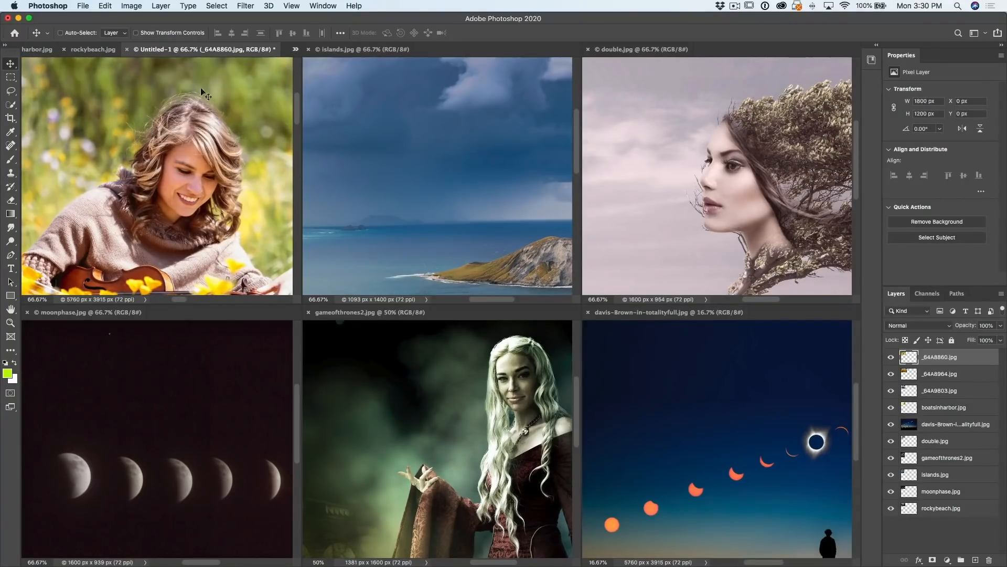
Consolidate all documents to tabs and close every document except Untitled-1
left_click(322, 7)
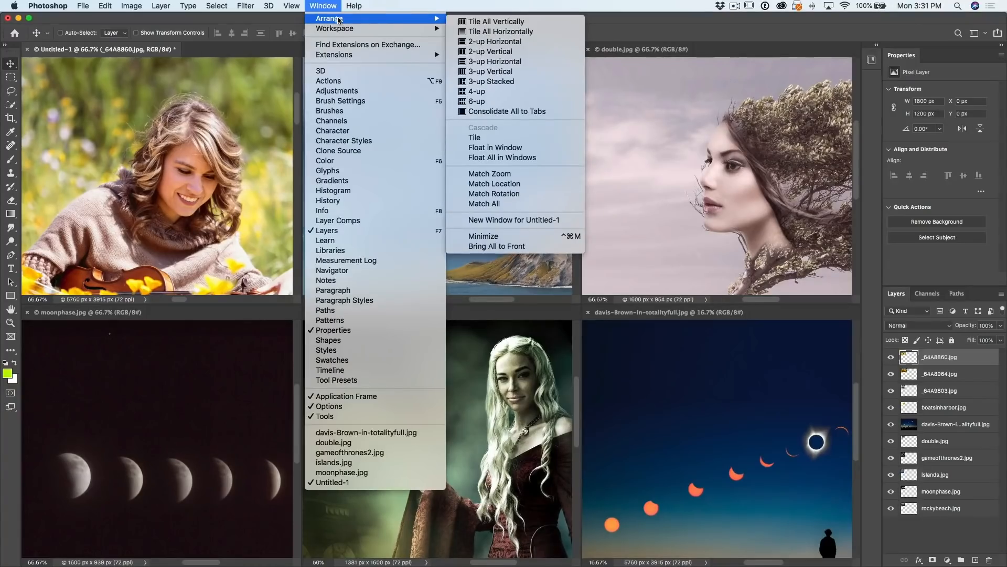
mouse_move(507, 111)
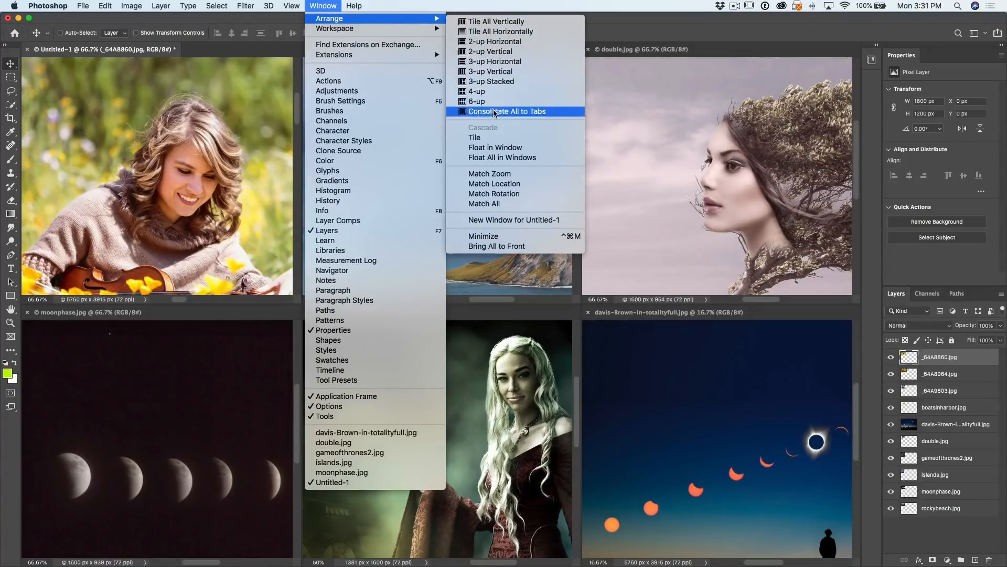
left_click(507, 111)
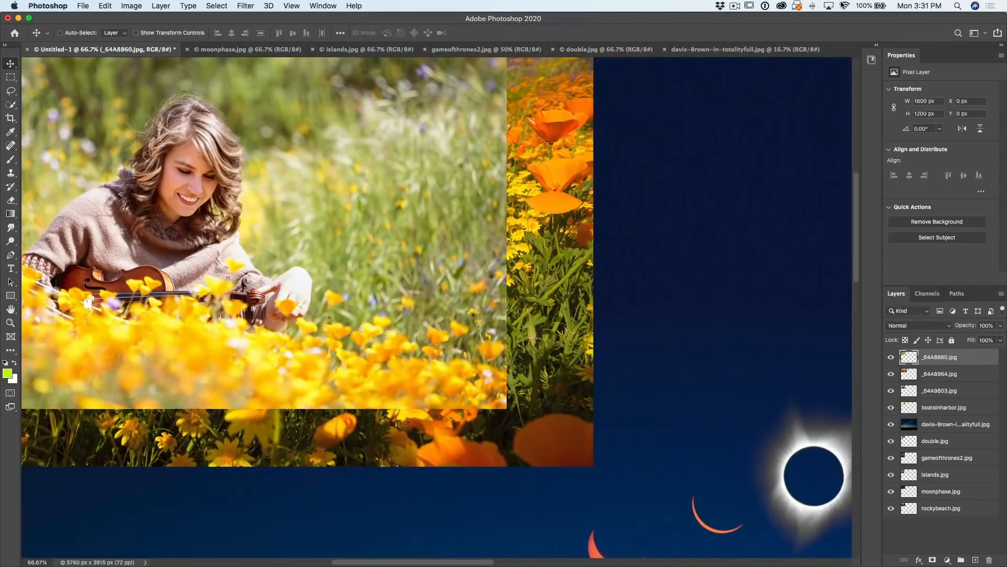
right_click(103, 49)
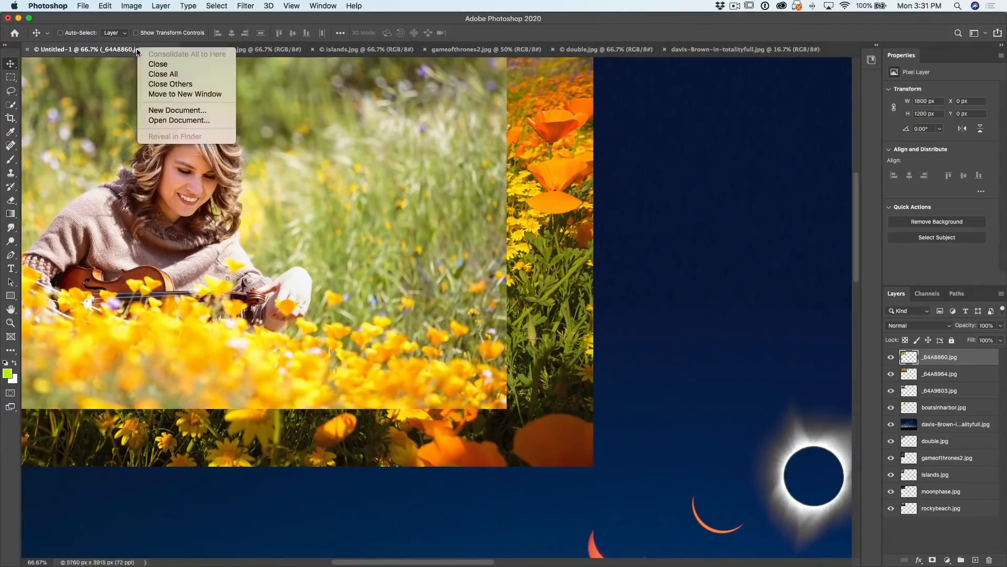
mouse_move(170, 84)
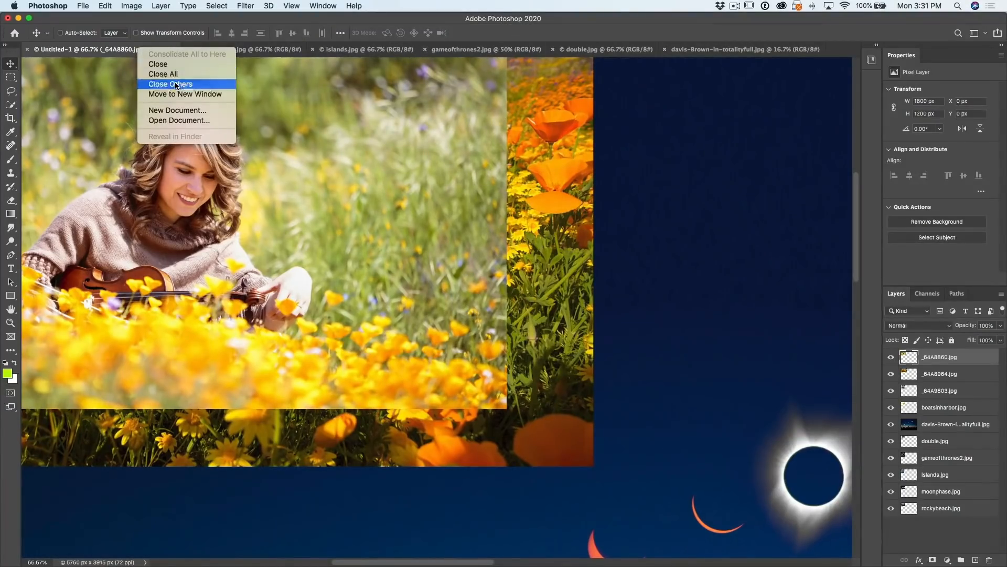
left_click(170, 84)
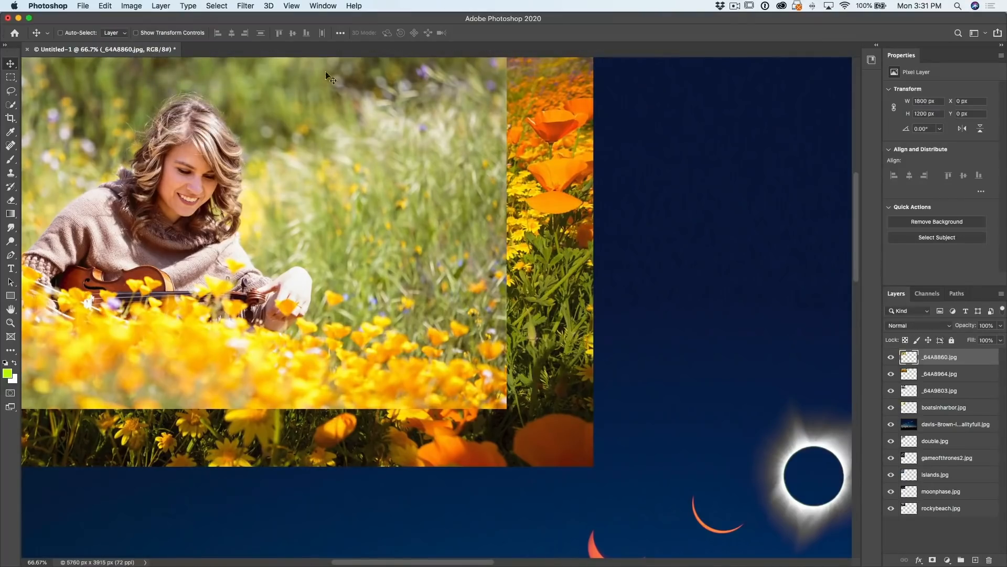
Hide the top six photo layers and select the moonphase layer
left_click(891, 356)
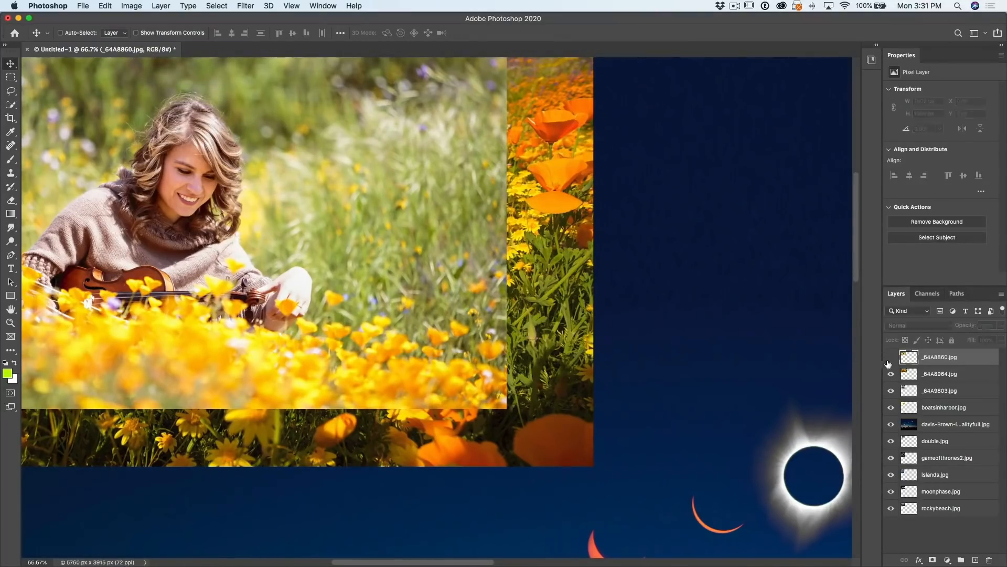
left_click(890, 359)
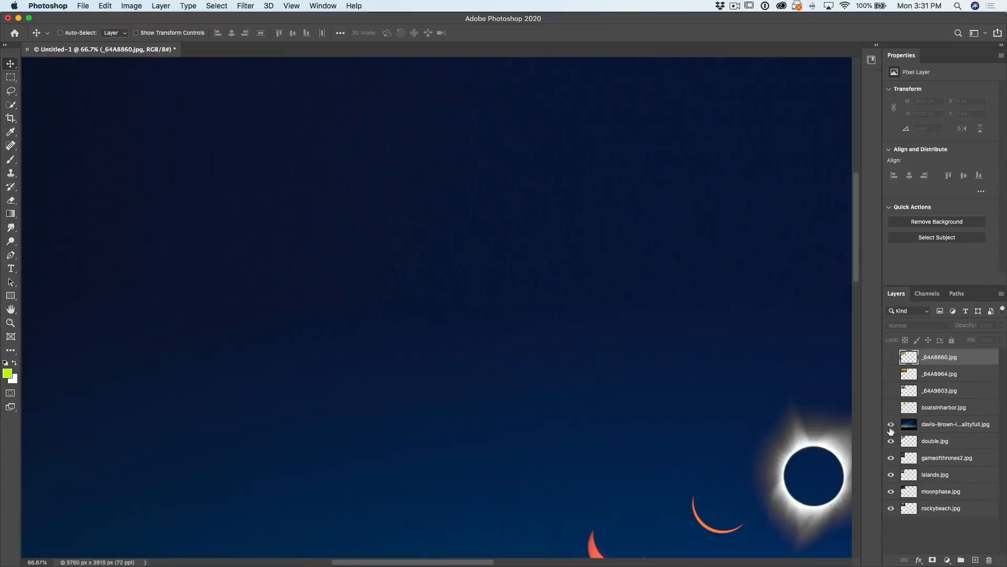
left_click(891, 457)
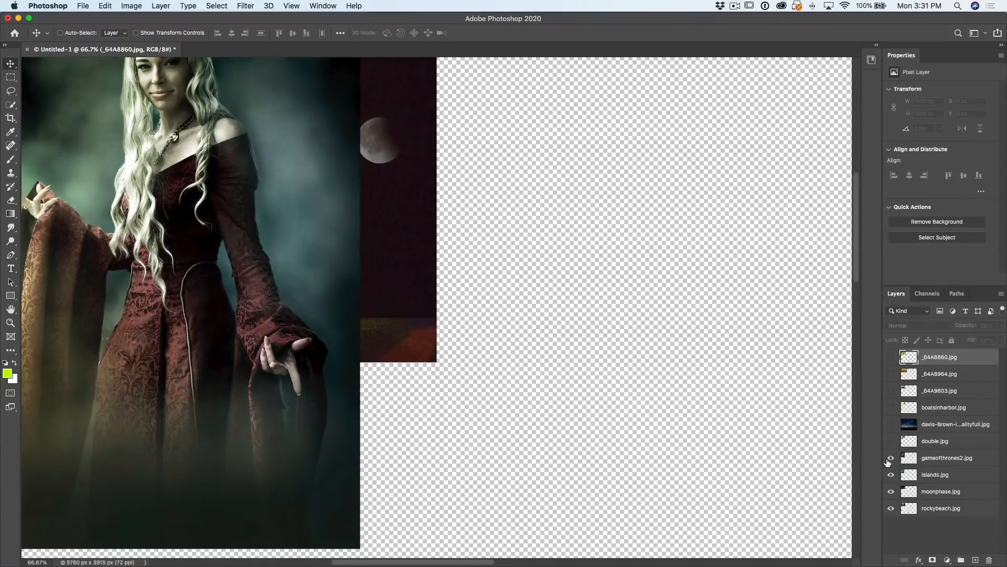
left_click(940, 491)
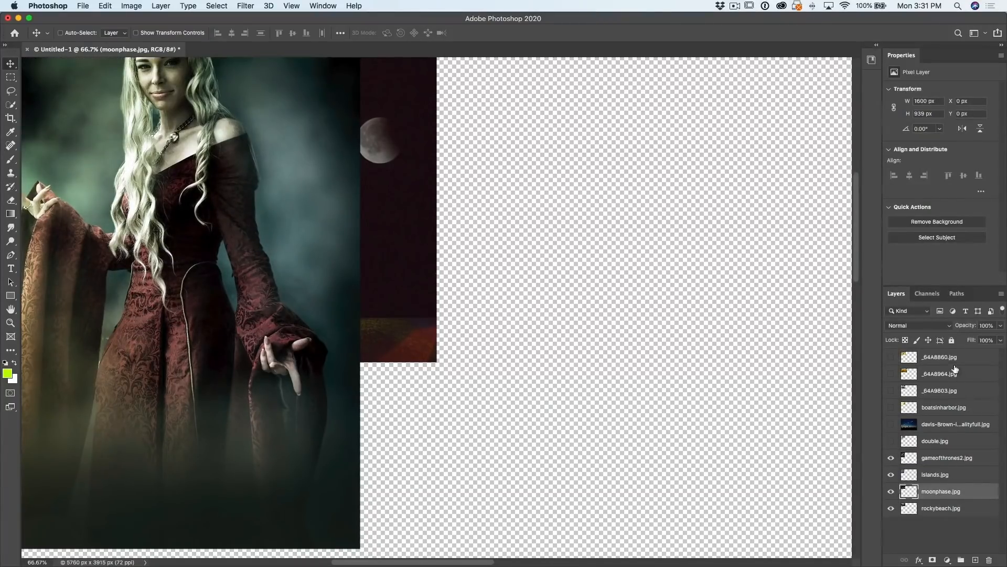
Trim the canvas to the beach photo based on transparent pixels on all sides
left_click(941, 508)
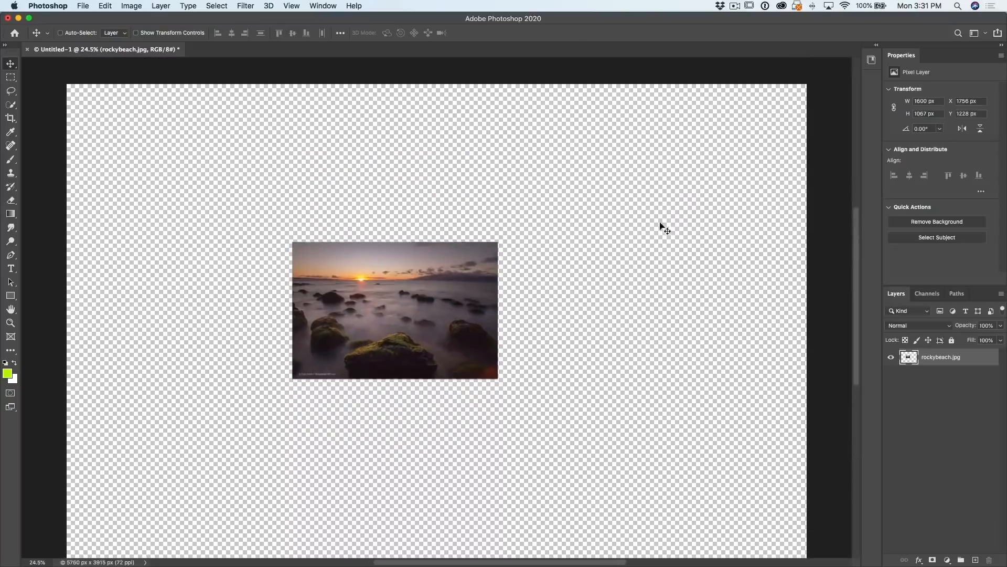
mouse_move(388, 319)
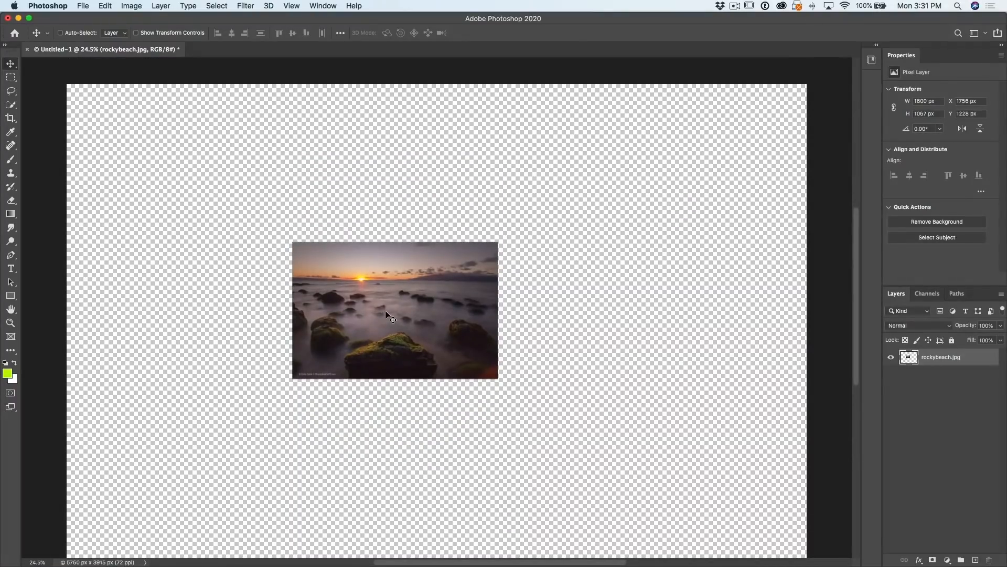
left_click(131, 5)
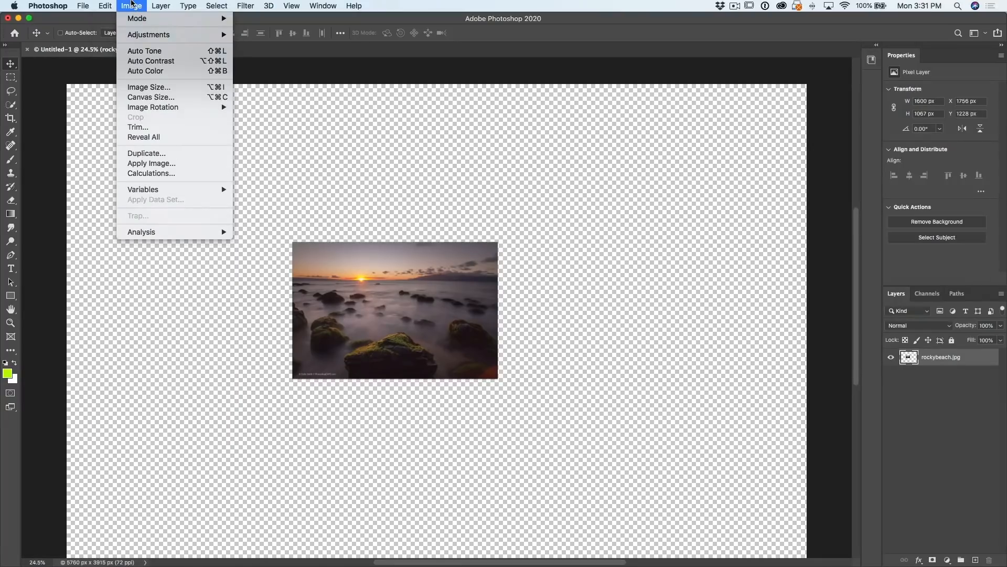
left_click(138, 127)
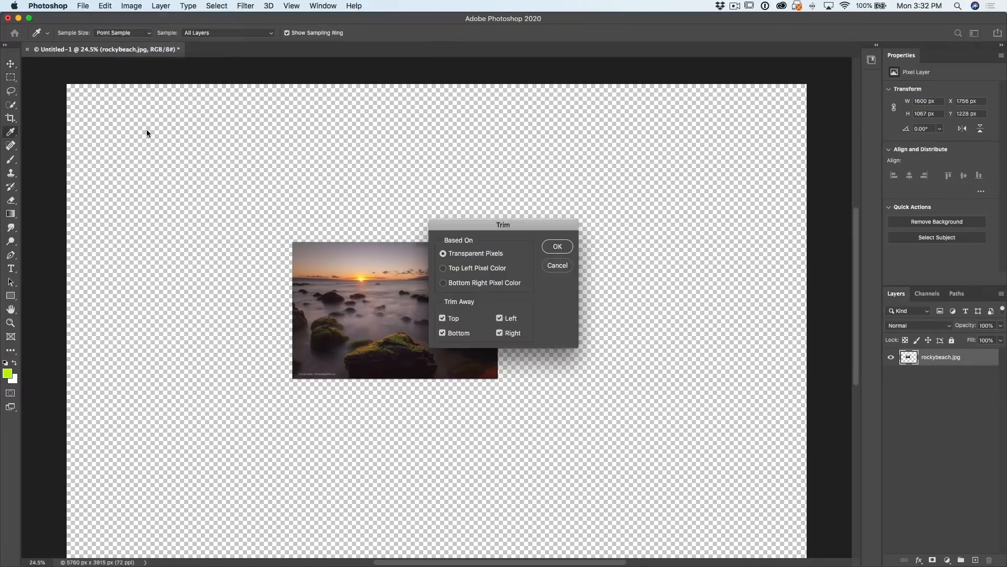
mouse_move(460, 253)
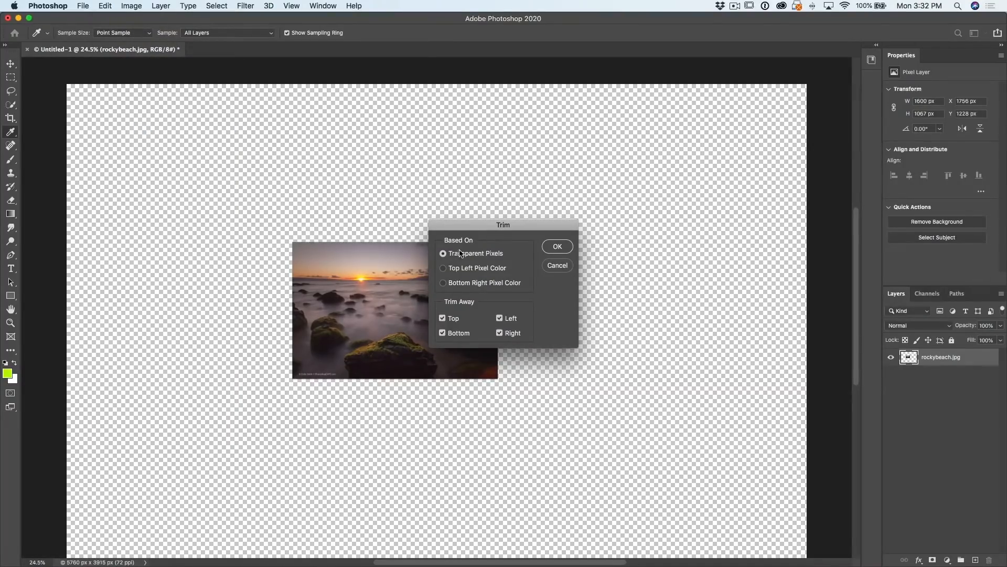
mouse_move(559, 250)
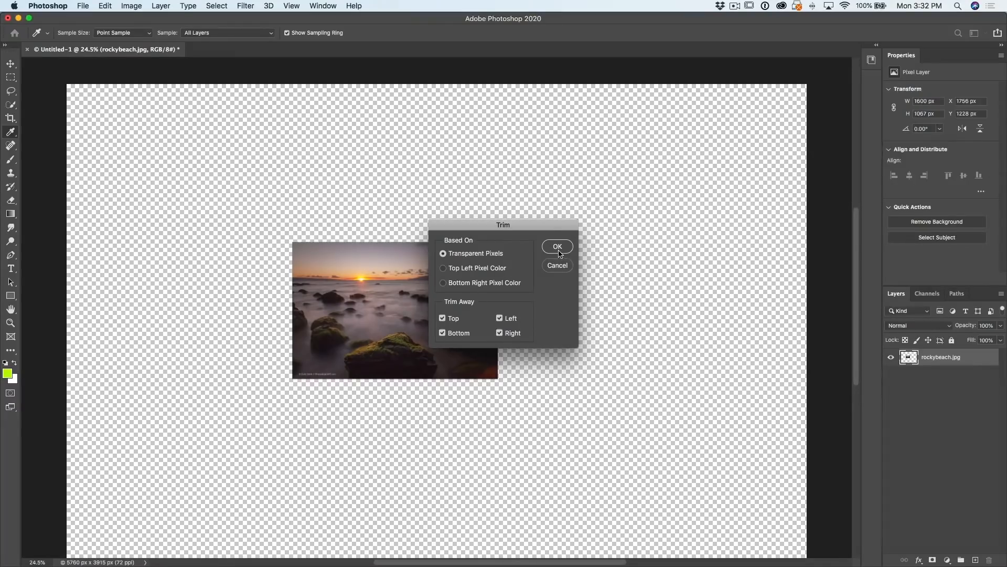
left_click(556, 246)
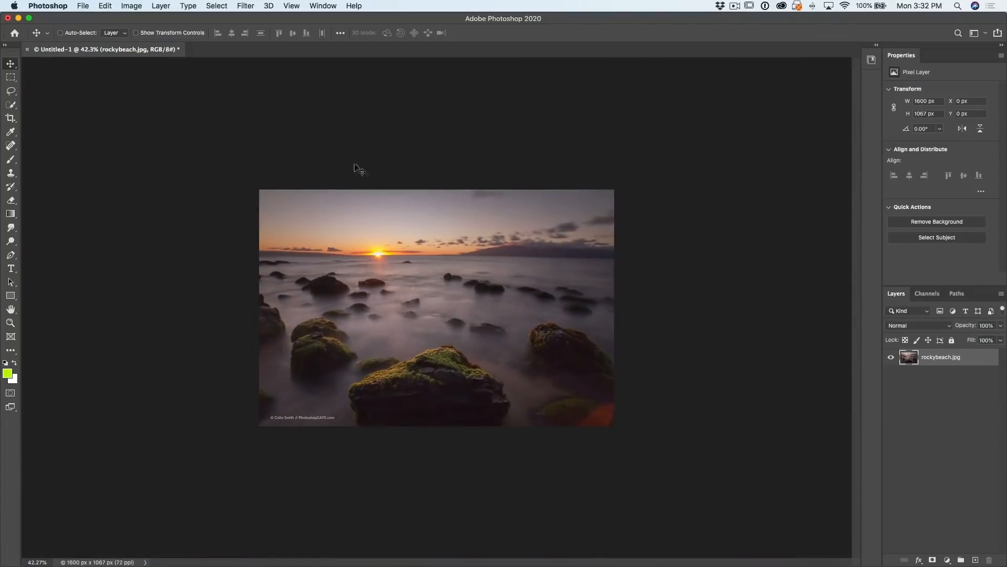
mouse_move(624, 351)
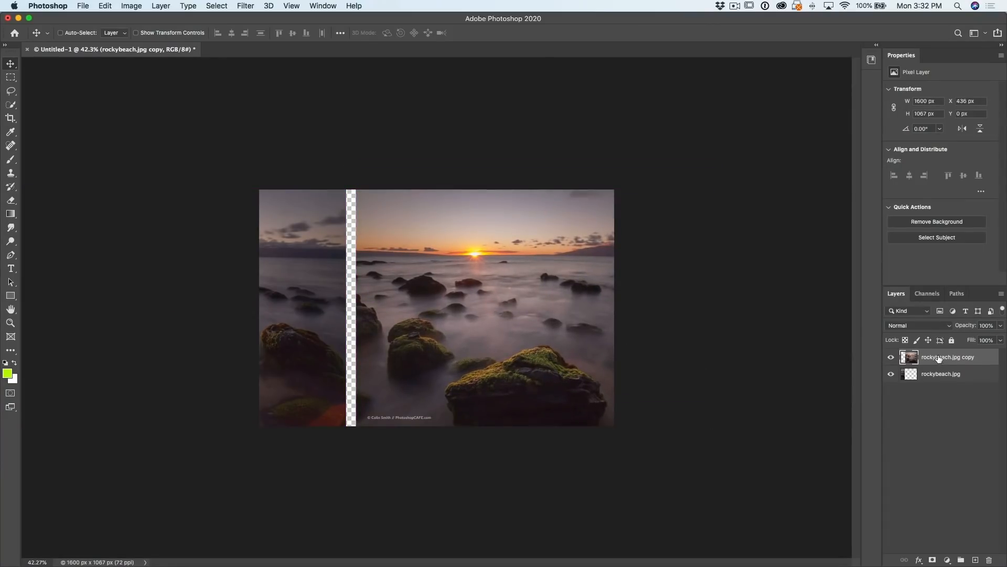
mouse_move(521, 367)
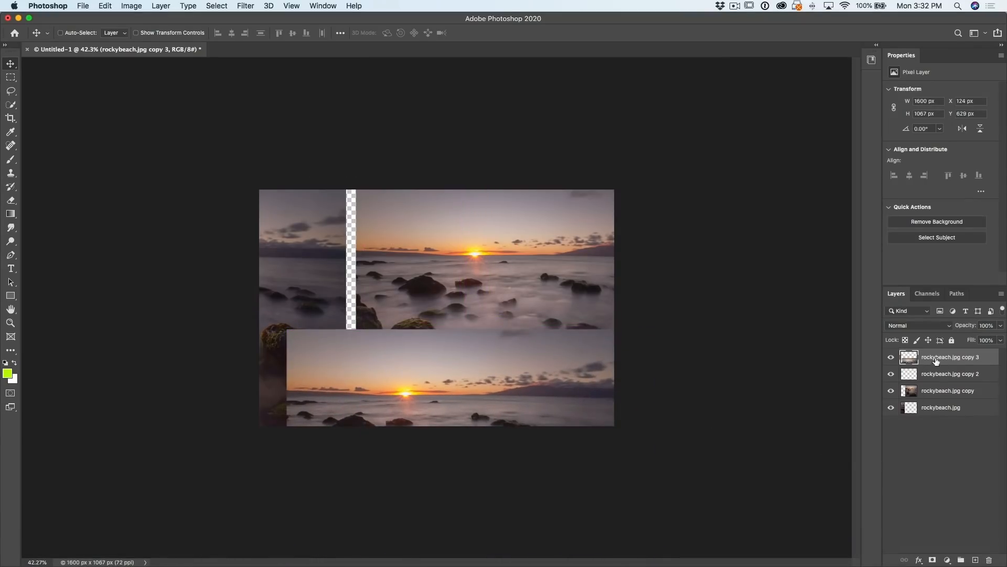
mouse_move(920, 430)
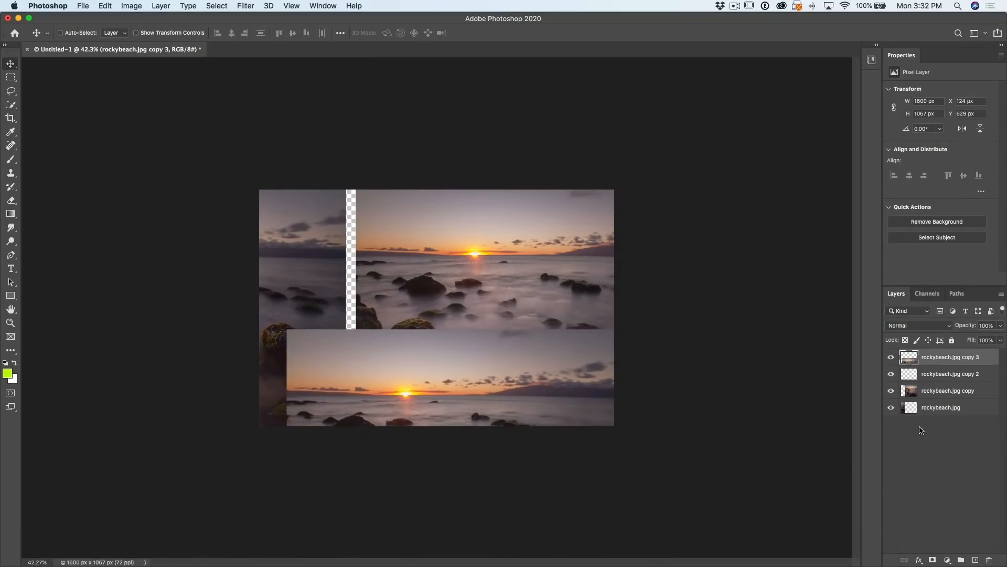
mouse_move(465, 369)
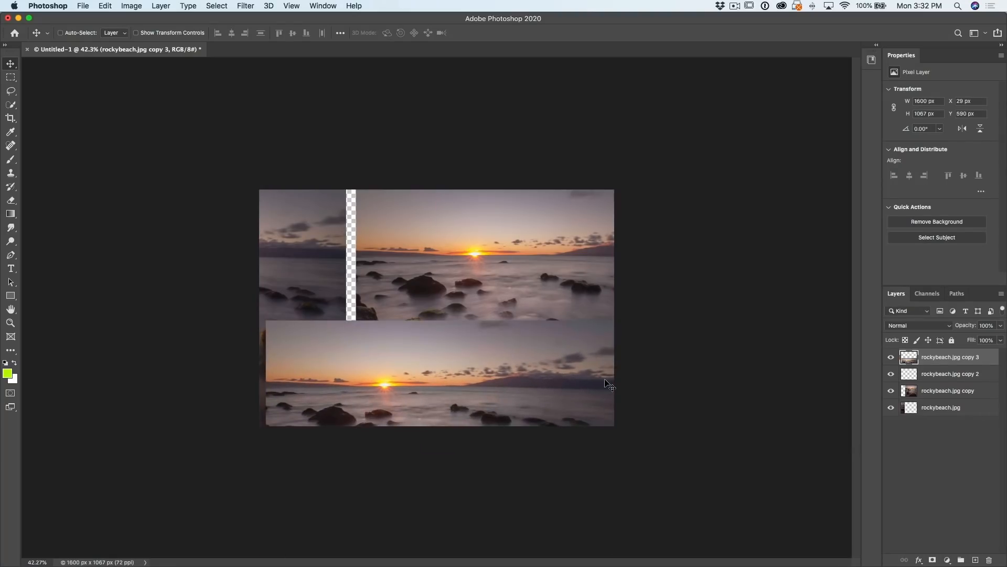
mouse_move(668, 324)
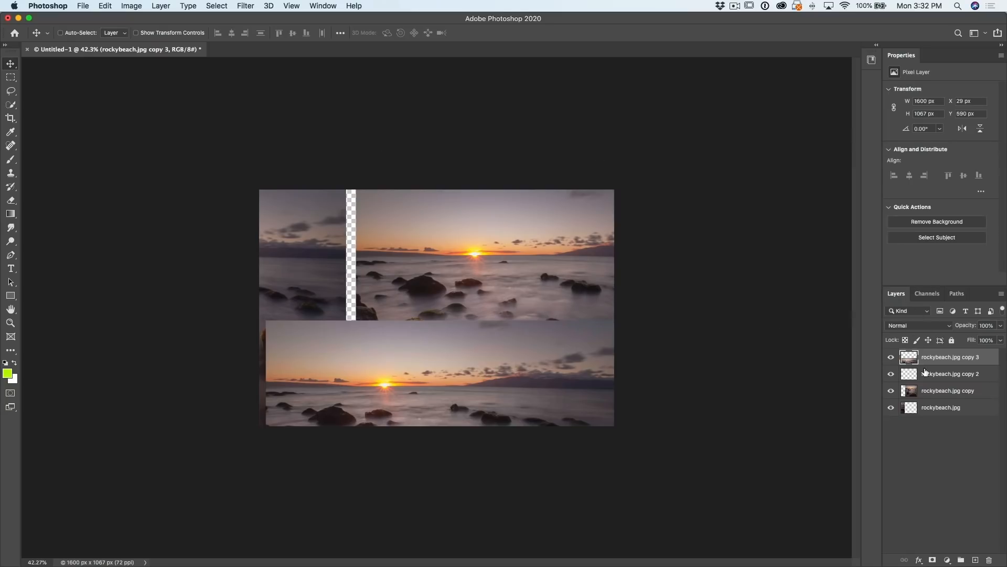
mouse_move(926, 377)
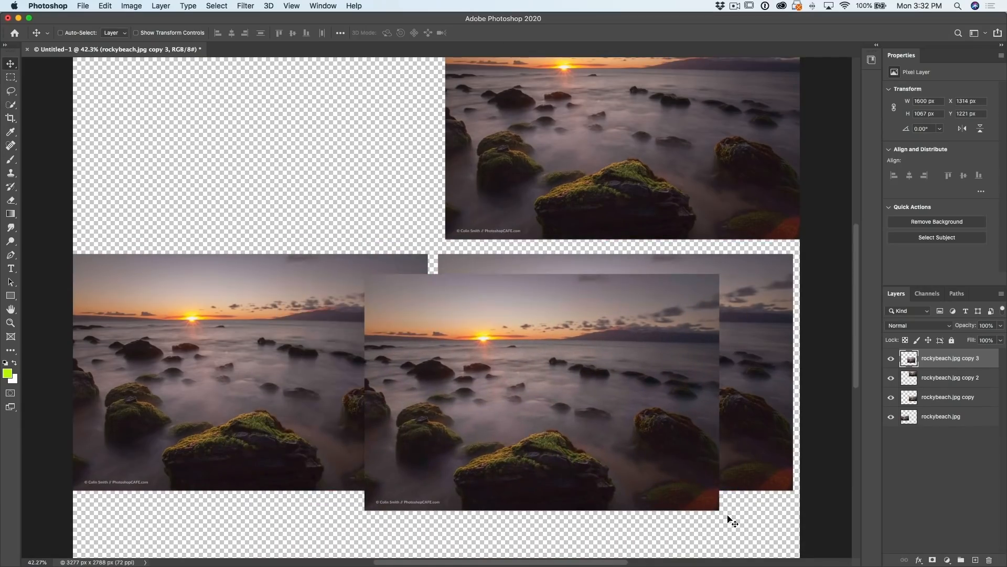
mouse_move(744, 233)
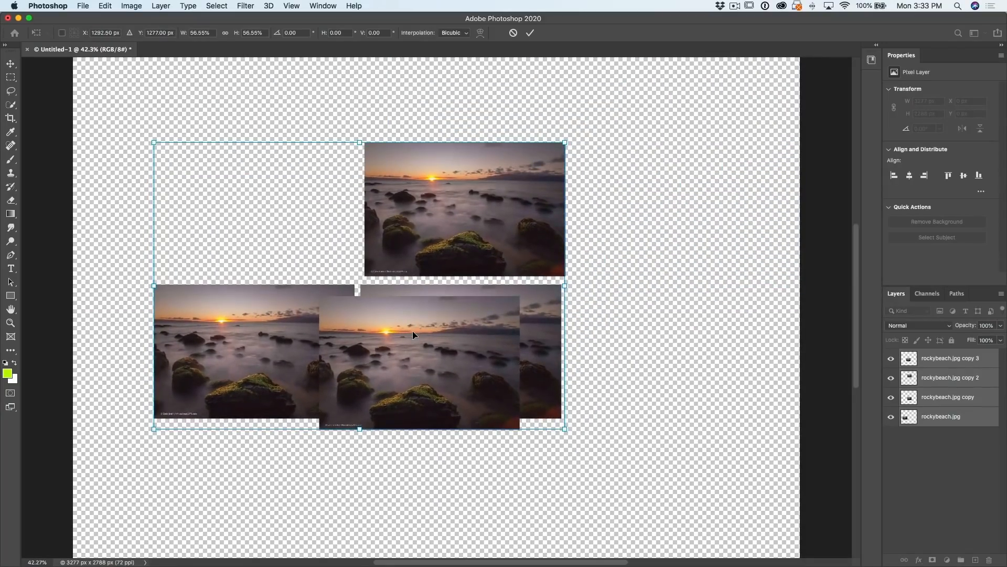
Commit the roughly 56.5% scale-down of the four beach photo layers
left_click(531, 32)
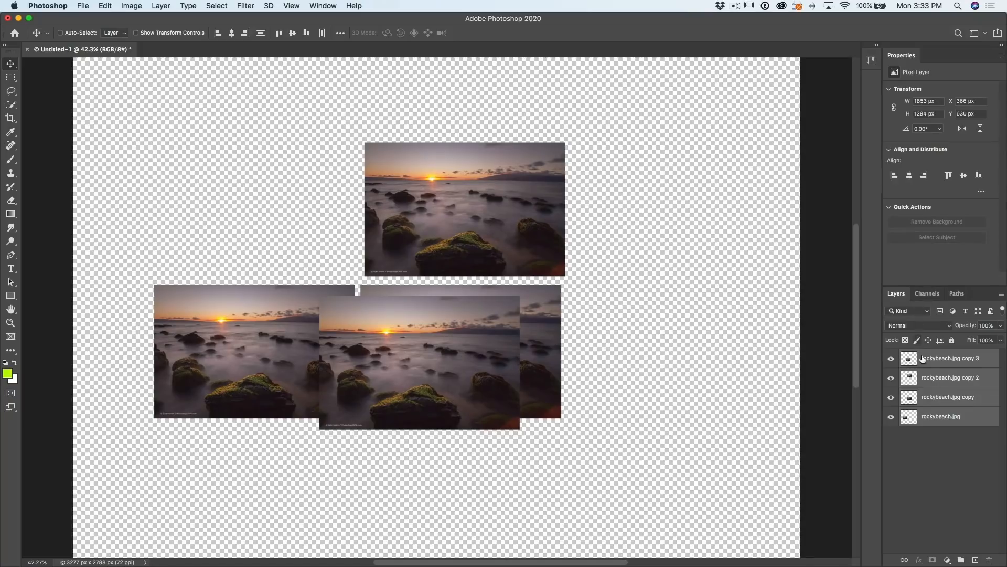
Select a single beach photo layer to move it to its own area of the canvas
left_click(949, 358)
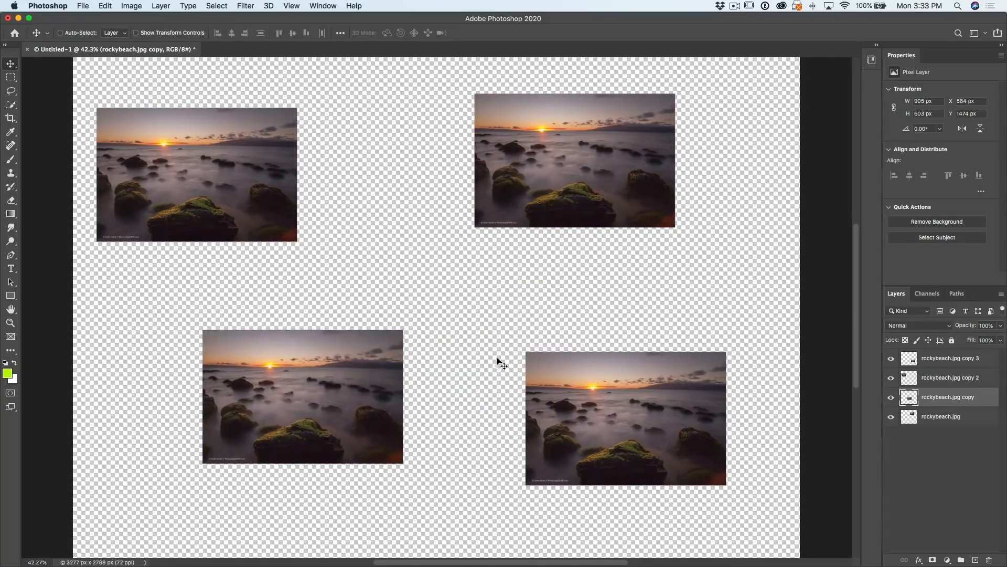
mouse_move(176, 120)
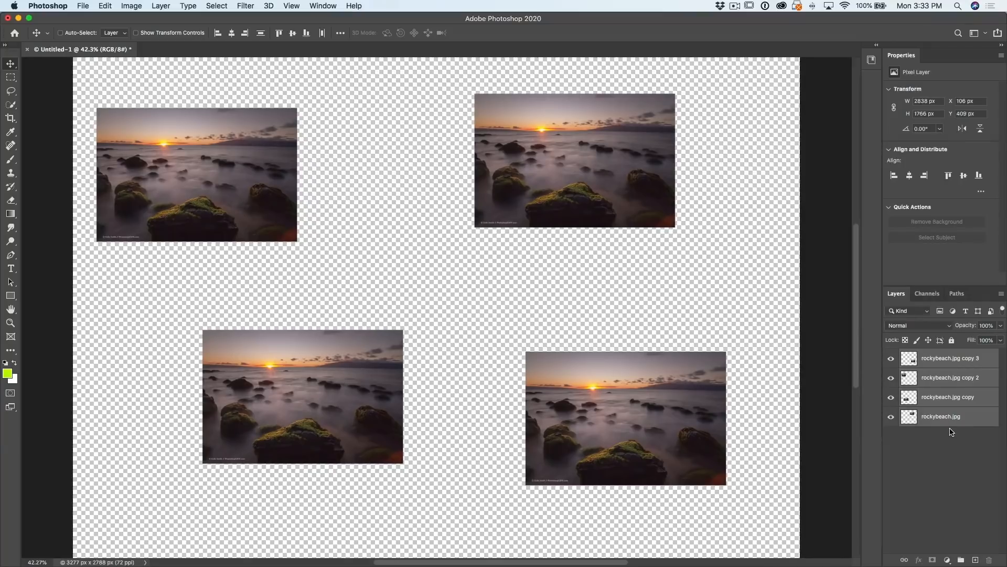
mouse_move(792, 374)
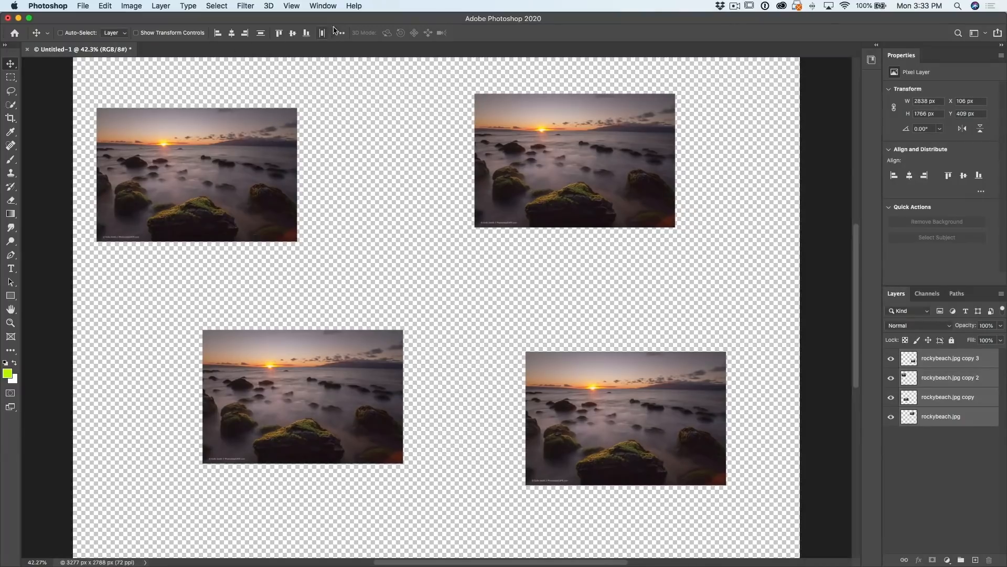
Drag a beach photo toward the vertical column on the left side of the canvas
left_click(338, 32)
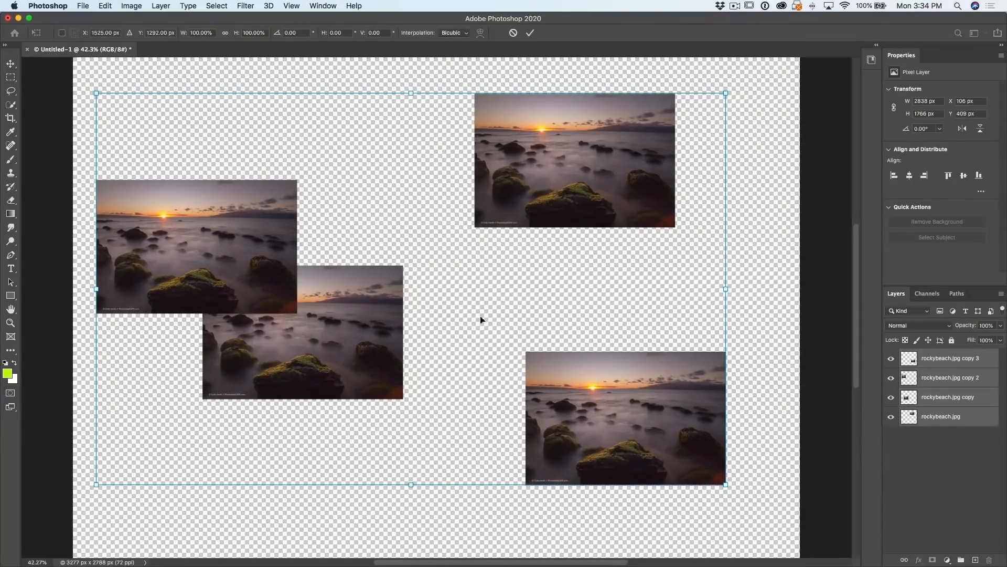
left_click_drag(97, 92, 233, 179)
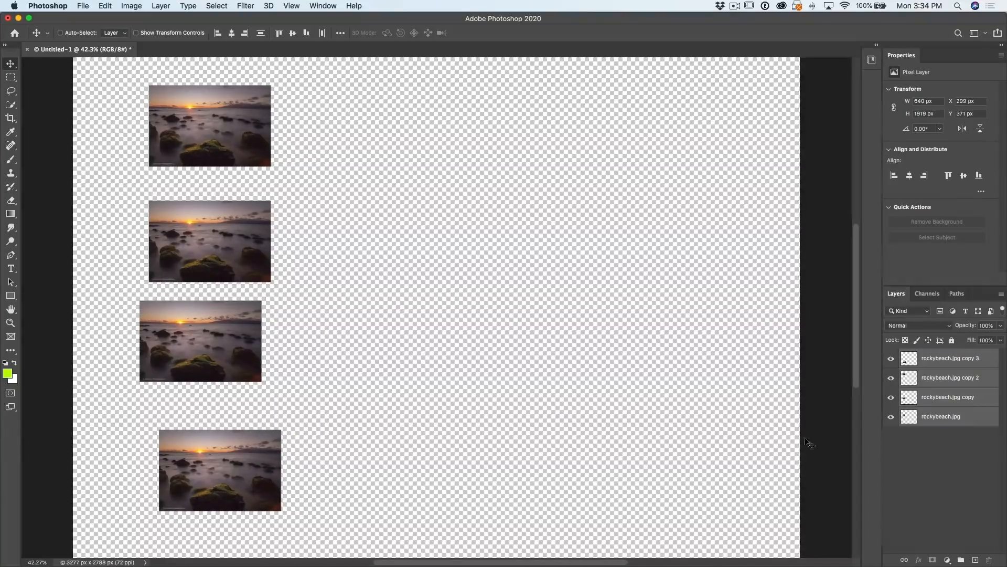
mouse_move(196, 106)
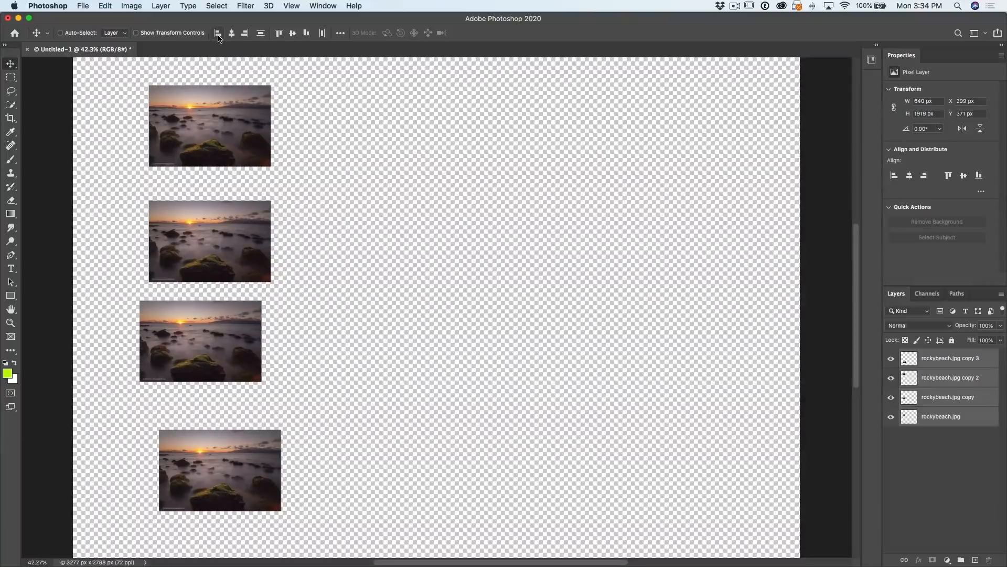
Align the four photos' left edges and shift the whole column slightly right
left_click(218, 33)
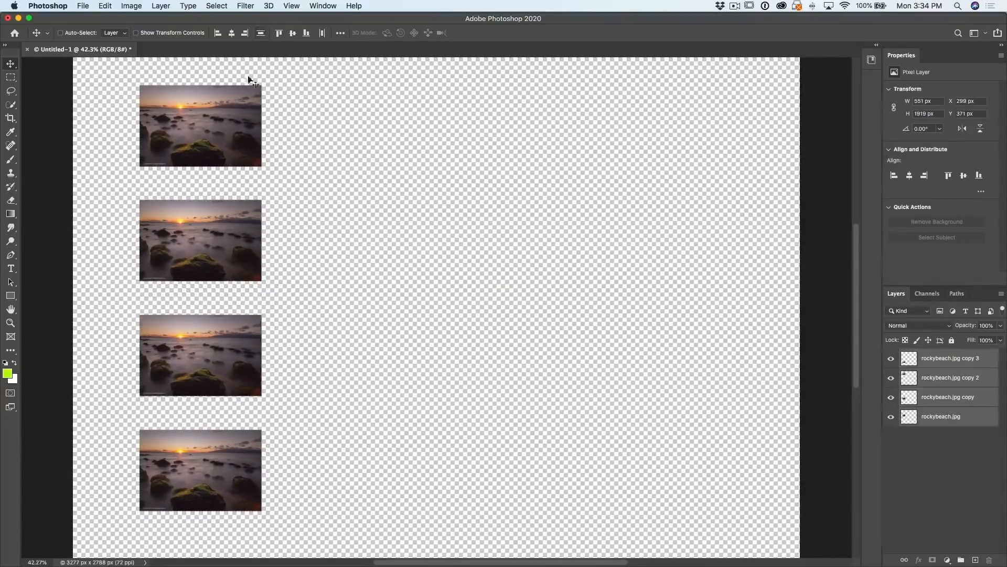
mouse_move(205, 208)
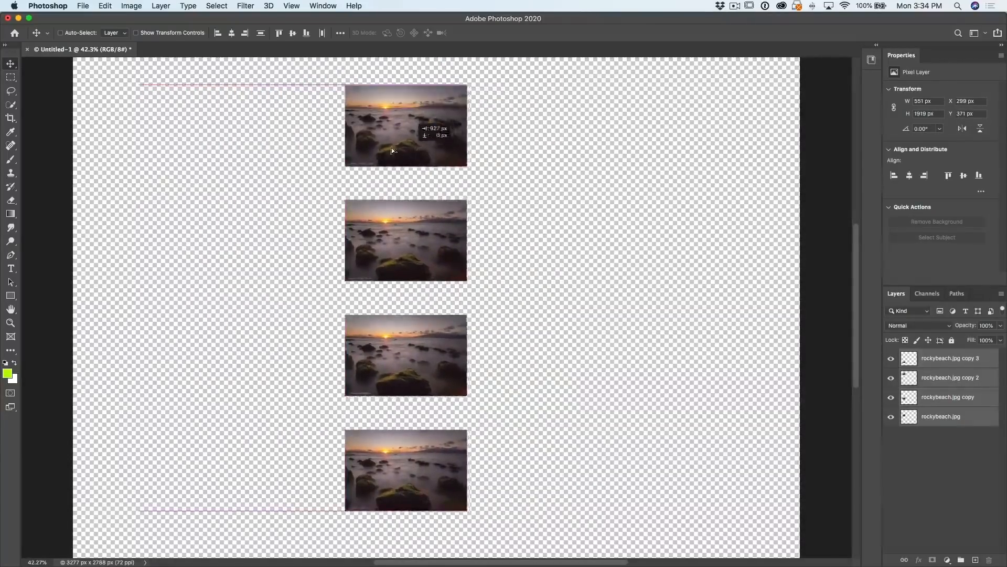
left_click_drag(405, 125, 218, 125)
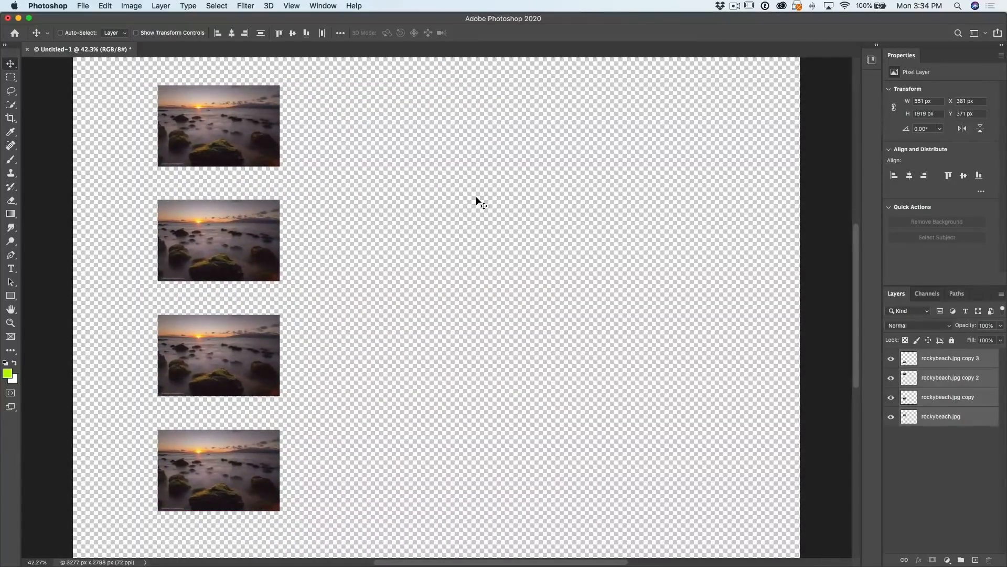
mouse_move(654, 434)
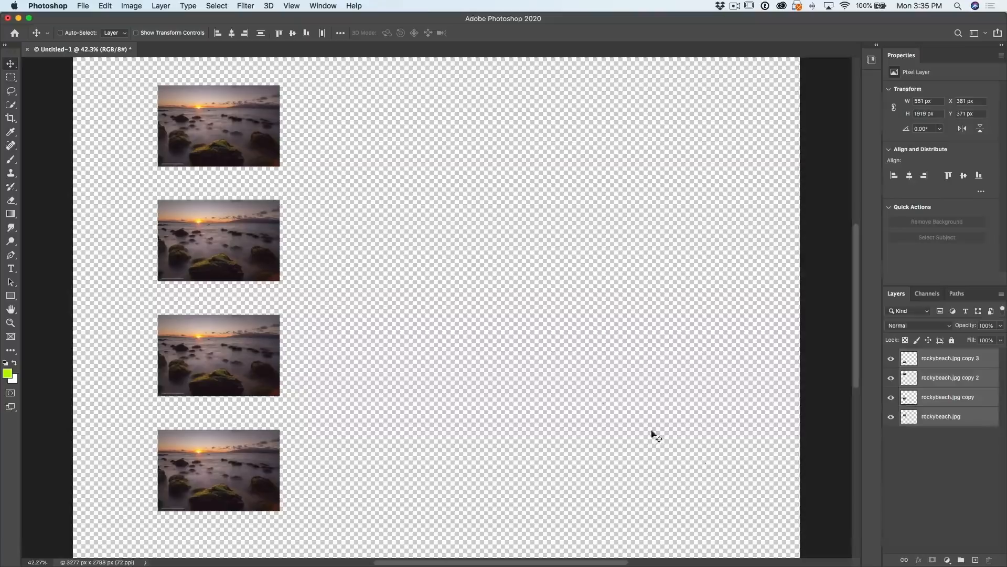
mouse_move(319, 104)
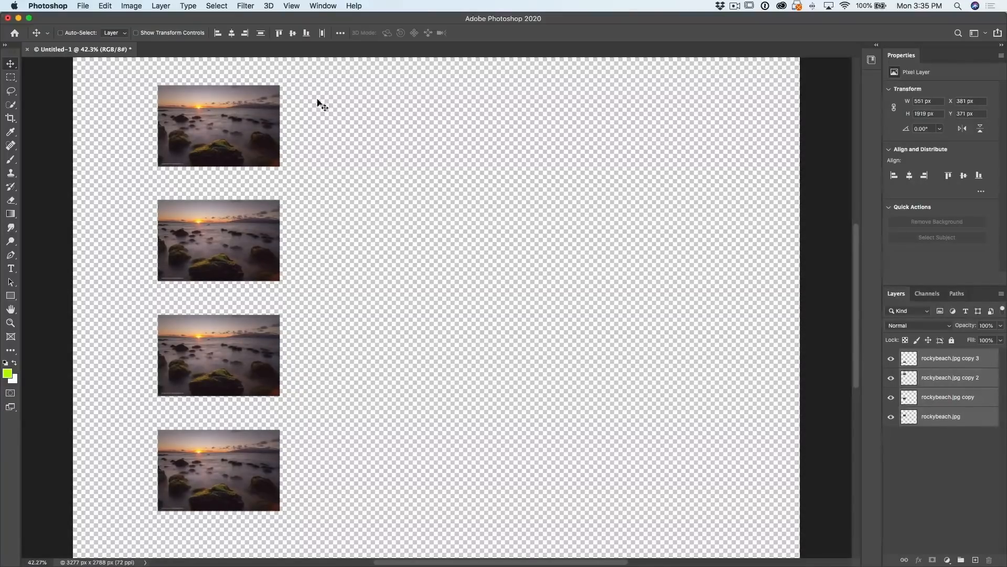
mouse_move(941, 368)
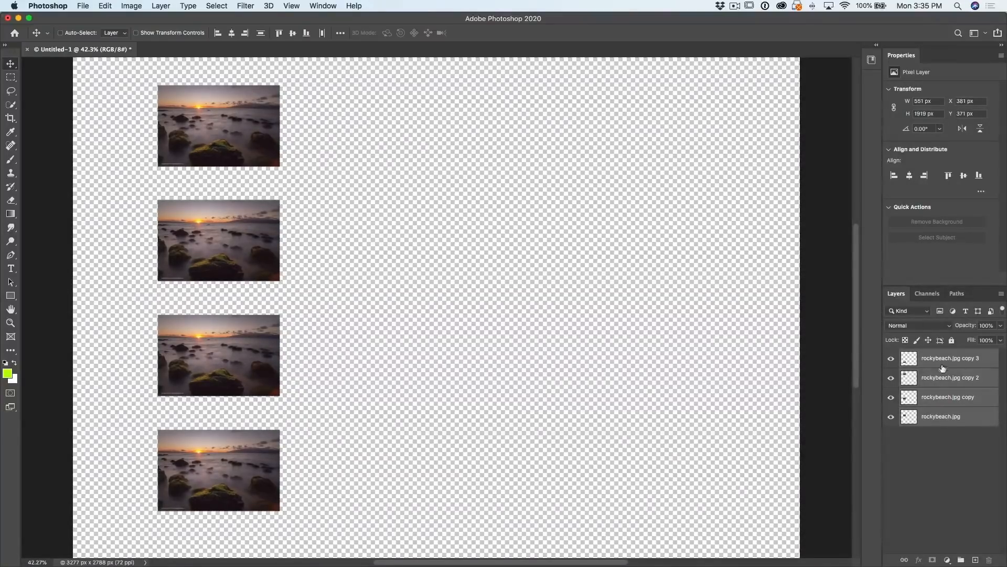
Duplicate the photo column sideways, then both columns again, forming a sixteen-photo grid
left_click(950, 358)
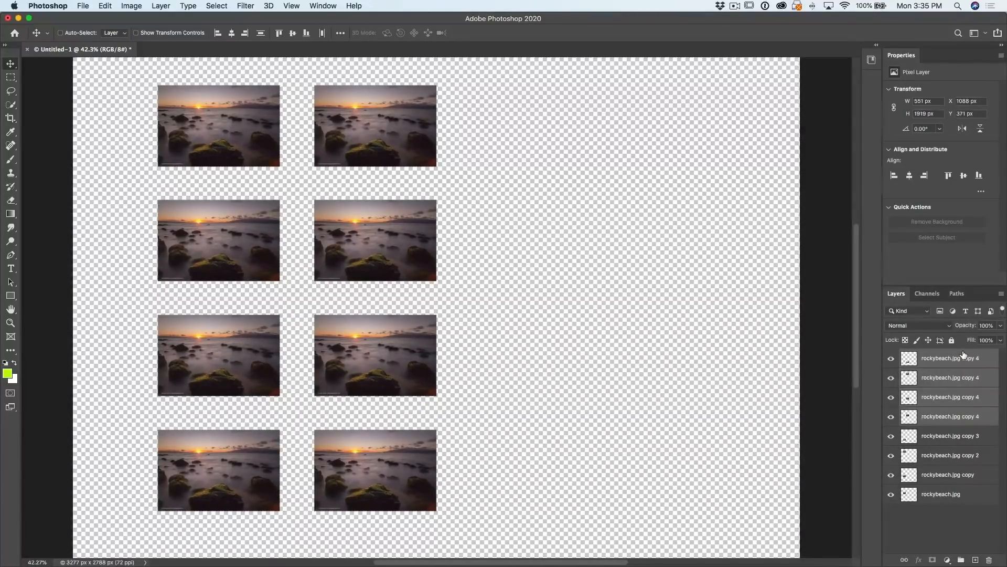
left_click(940, 493)
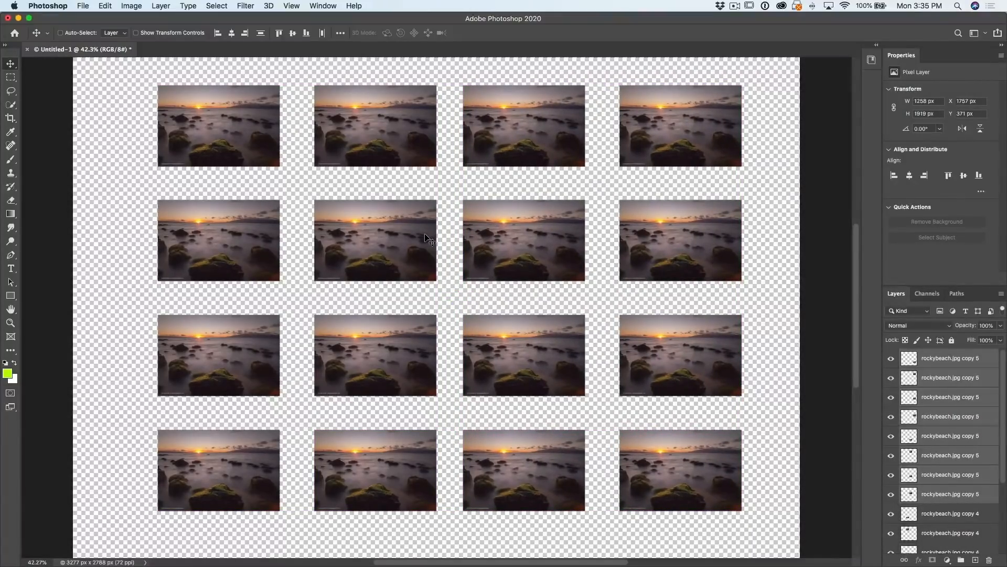
mouse_move(948, 393)
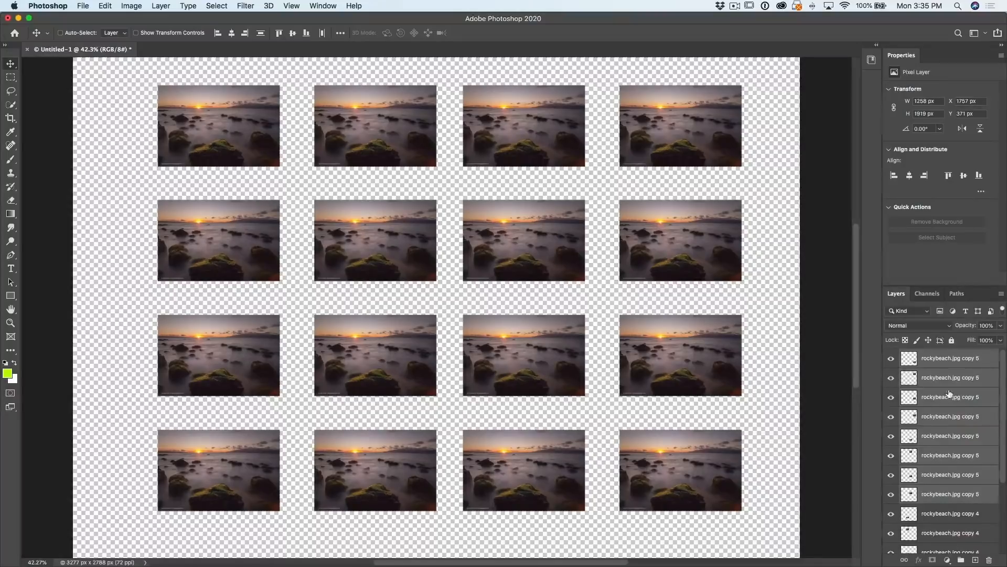
Select the original bottom photo layer beneath the sixteen-photo grid for the white background layer
scroll("down", 3)
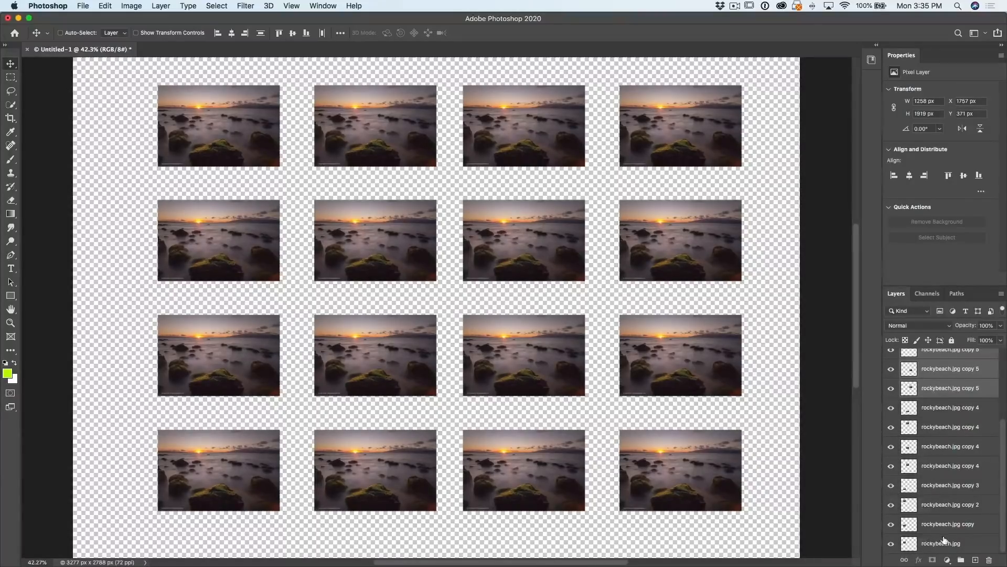
left_click(945, 543)
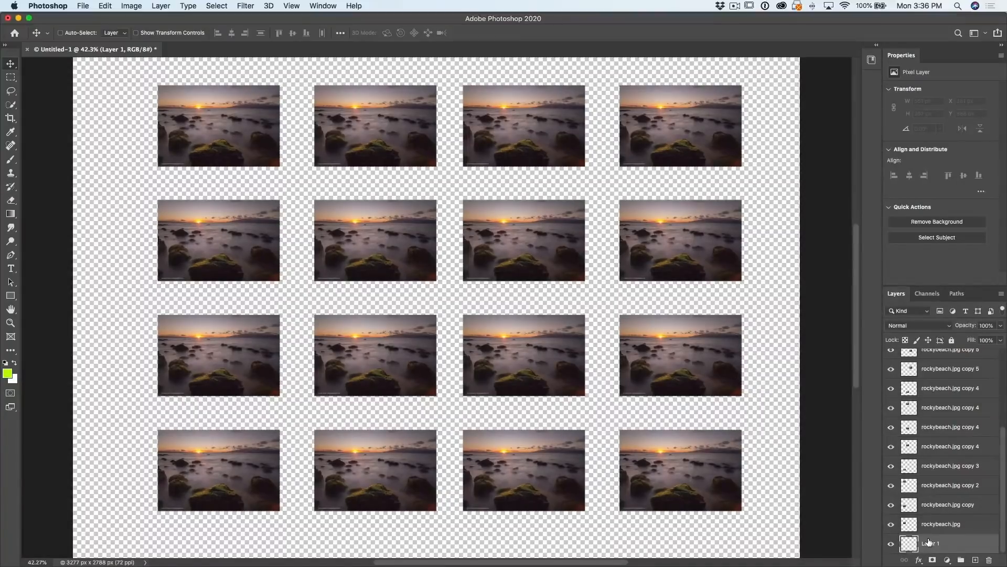
mouse_move(511, 538)
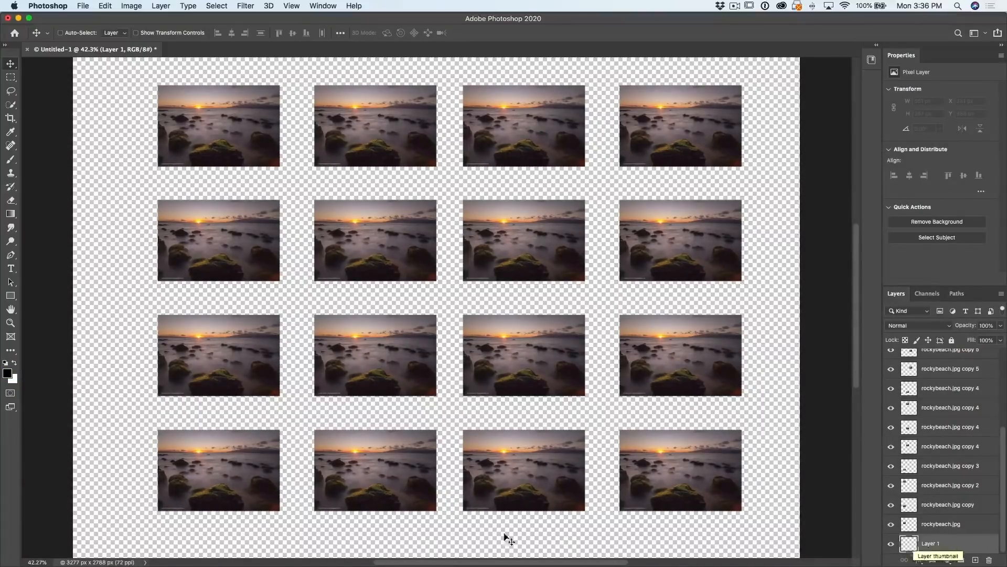
mouse_move(18, 381)
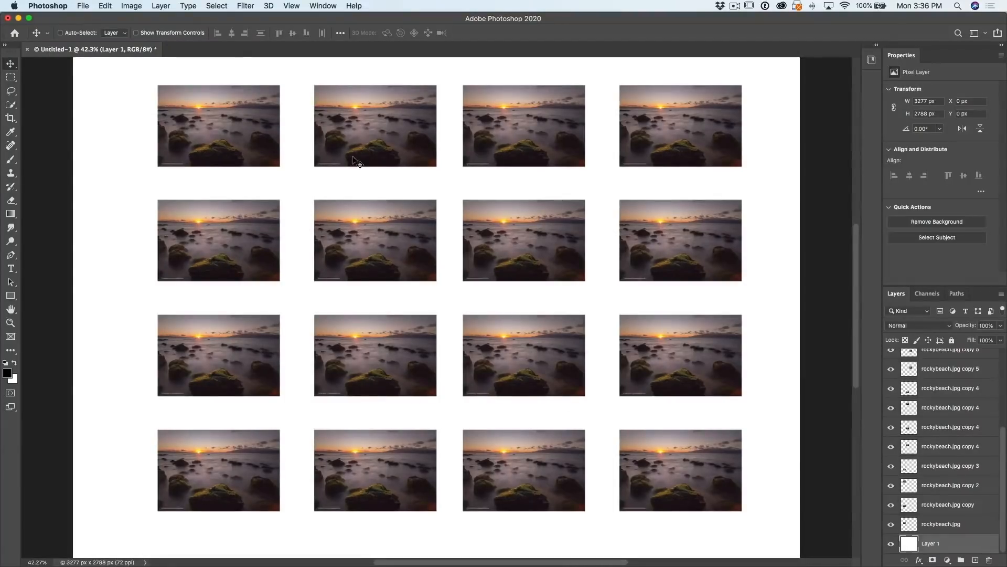
Convert the white layer to the Background via Layer > New, then add a new empty top layer
left_click(161, 7)
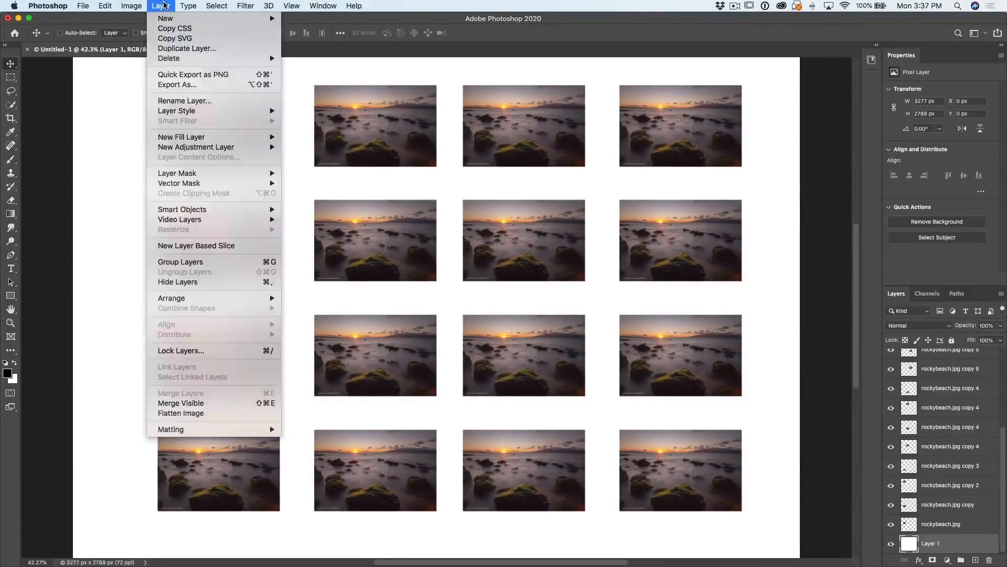
mouse_move(166, 18)
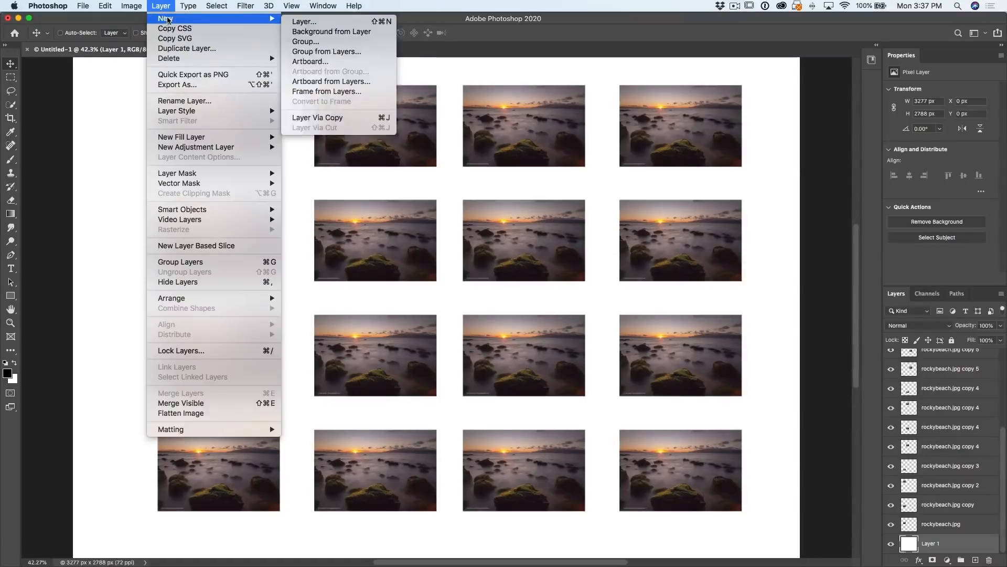
mouse_move(304, 21)
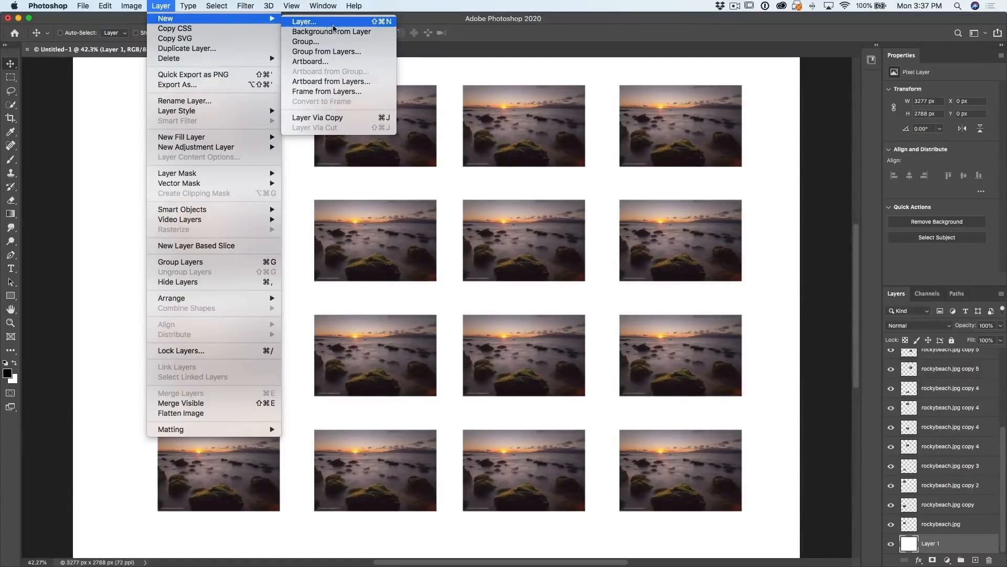
left_click(332, 31)
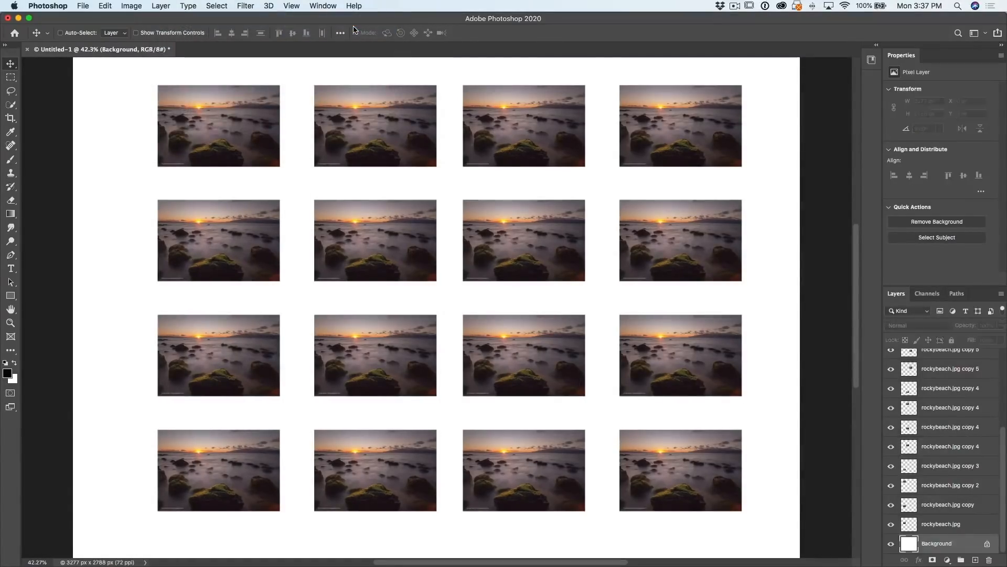
left_click(936, 543)
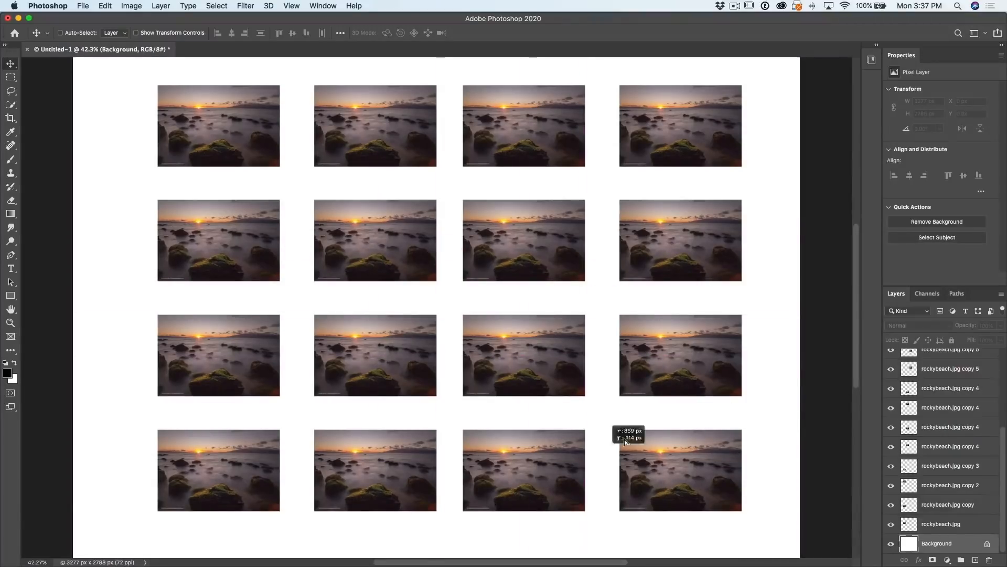
mouse_move(802, 172)
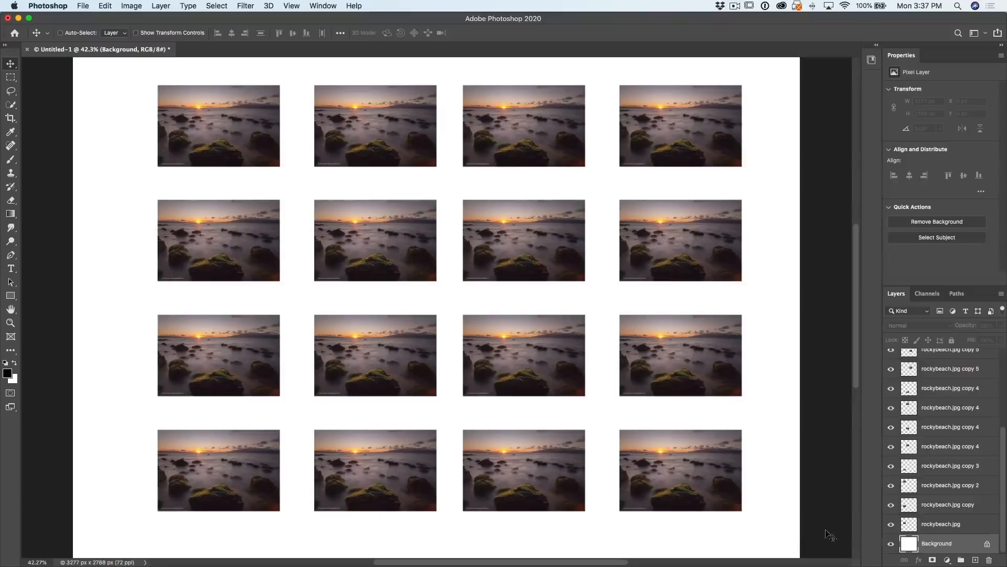
mouse_move(784, 497)
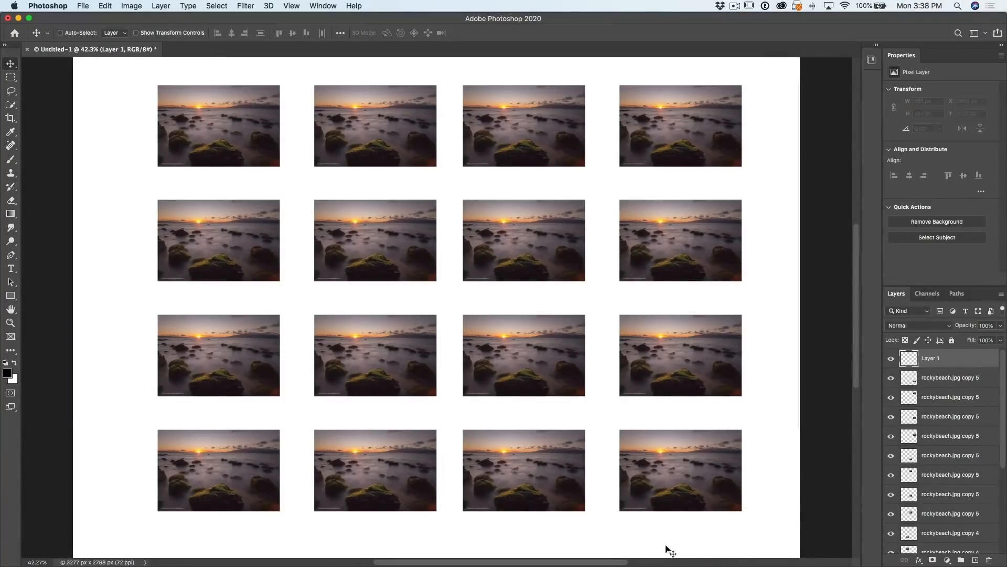
mouse_move(455, 299)
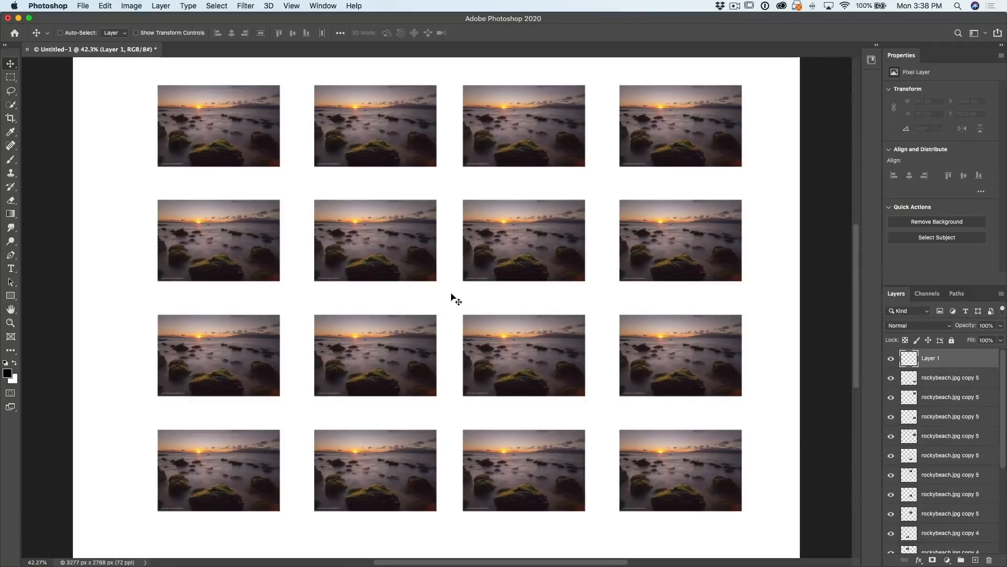
mouse_move(45, 307)
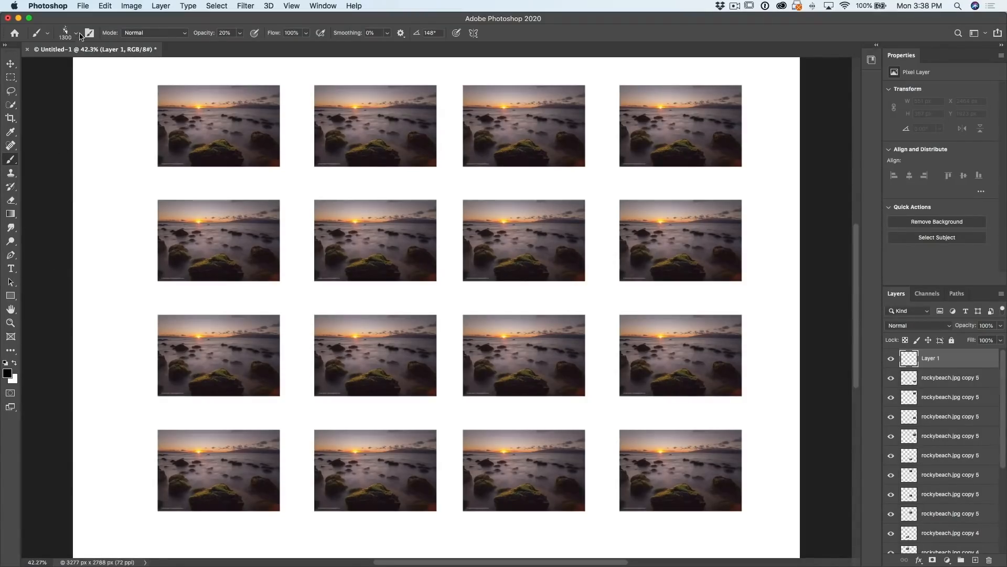
Set the Brush to 8 px with red foreground for drawing straight zigzag lines
left_click(75, 33)
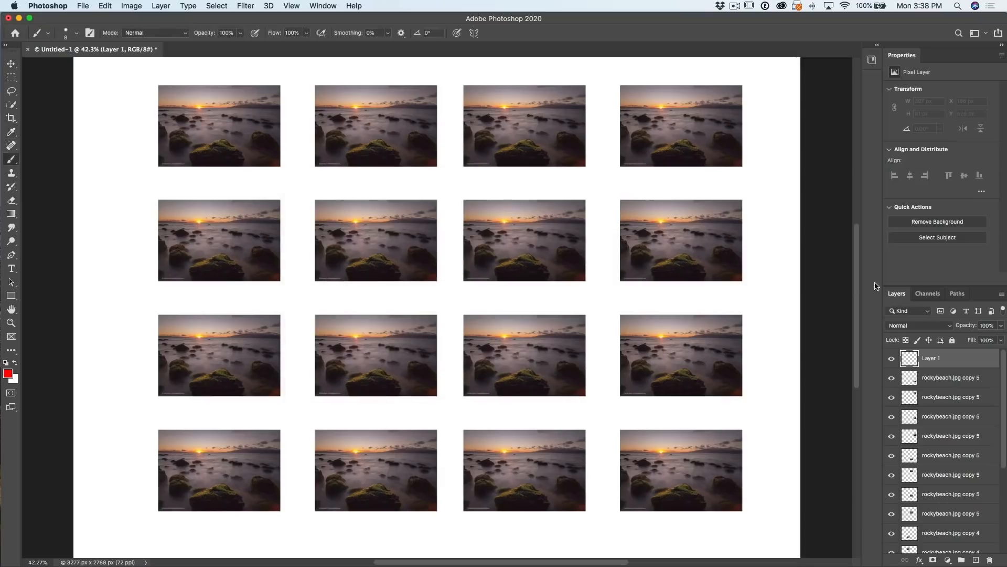
mouse_move(144, 118)
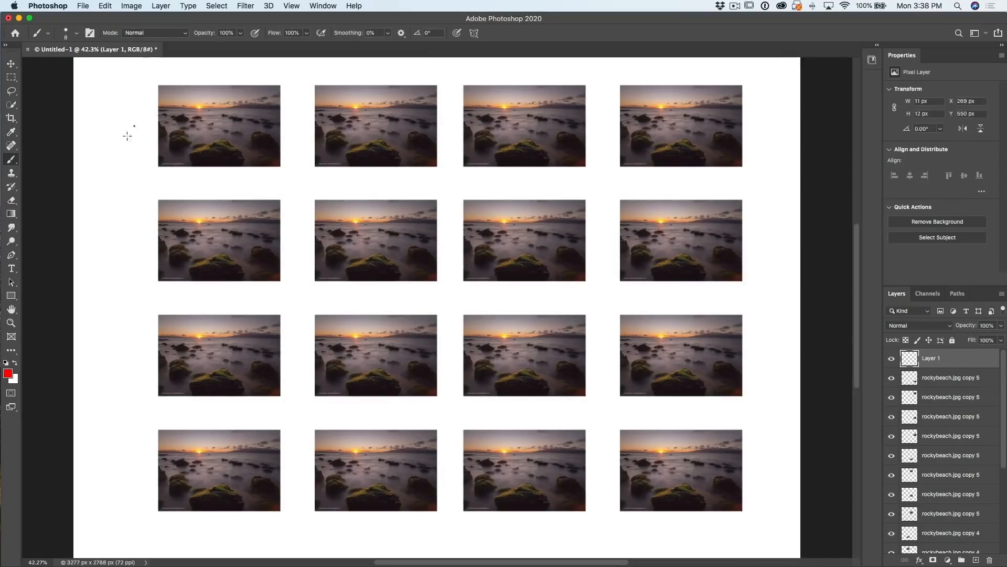
mouse_move(76, 185)
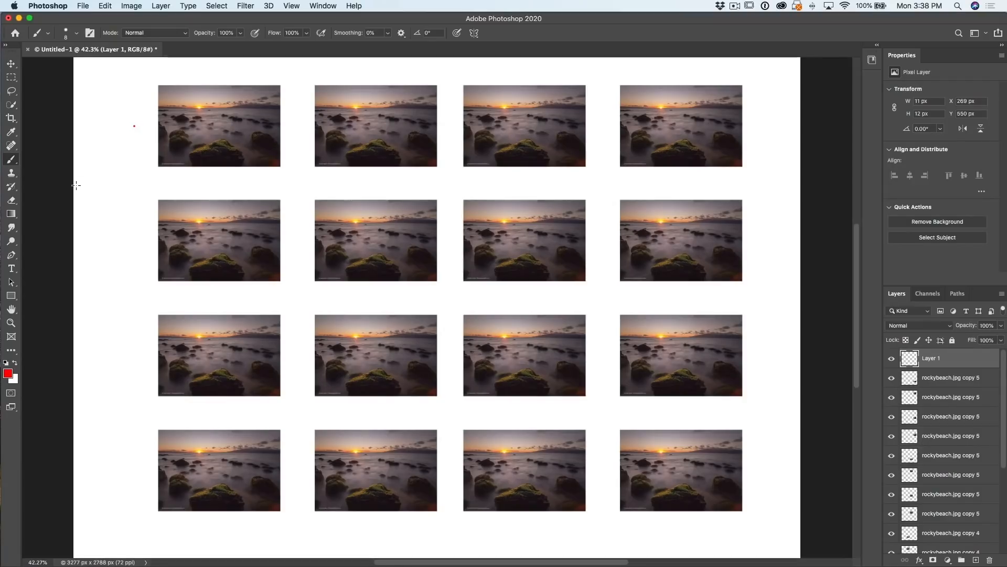
mouse_move(756, 122)
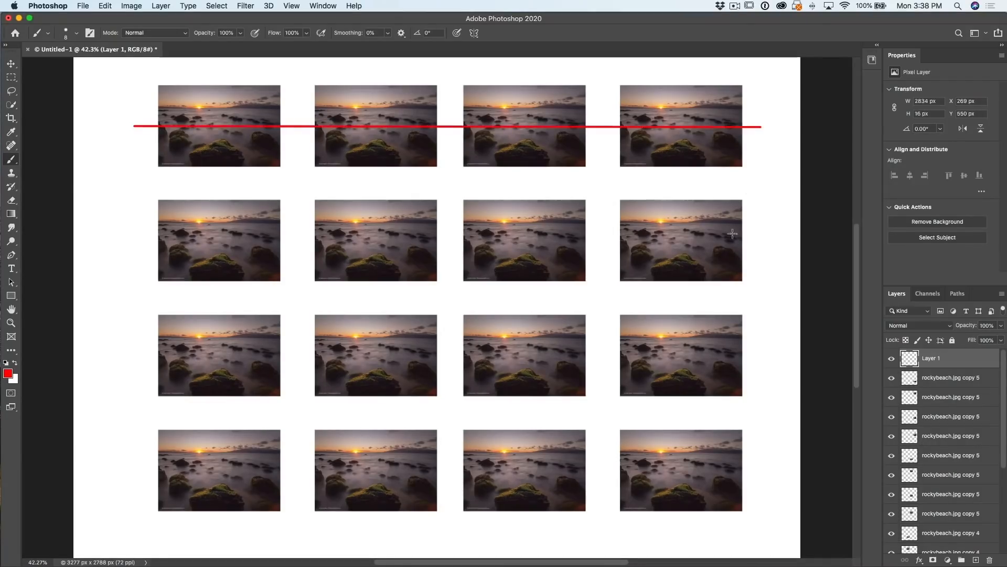
mouse_move(732, 248)
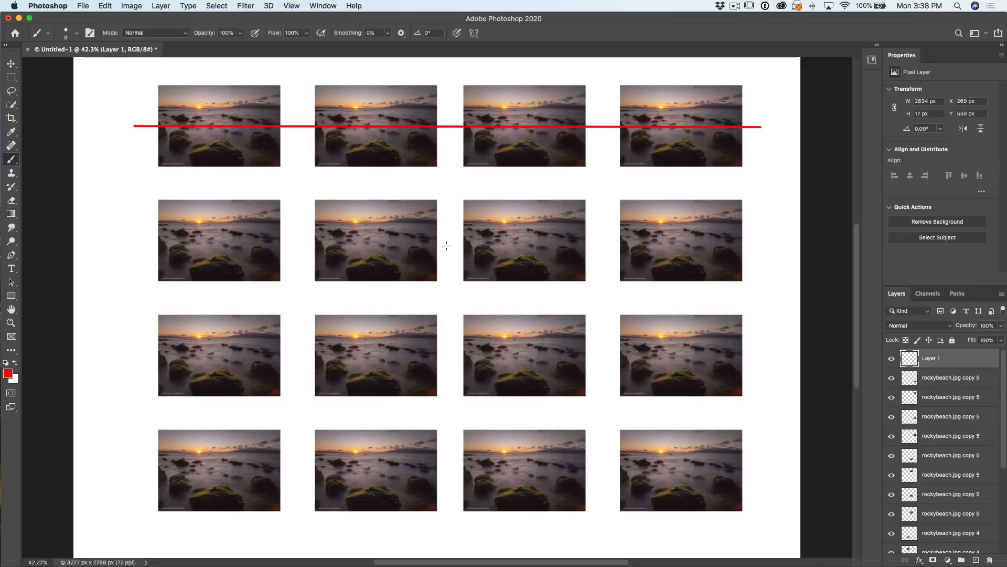
mouse_move(132, 246)
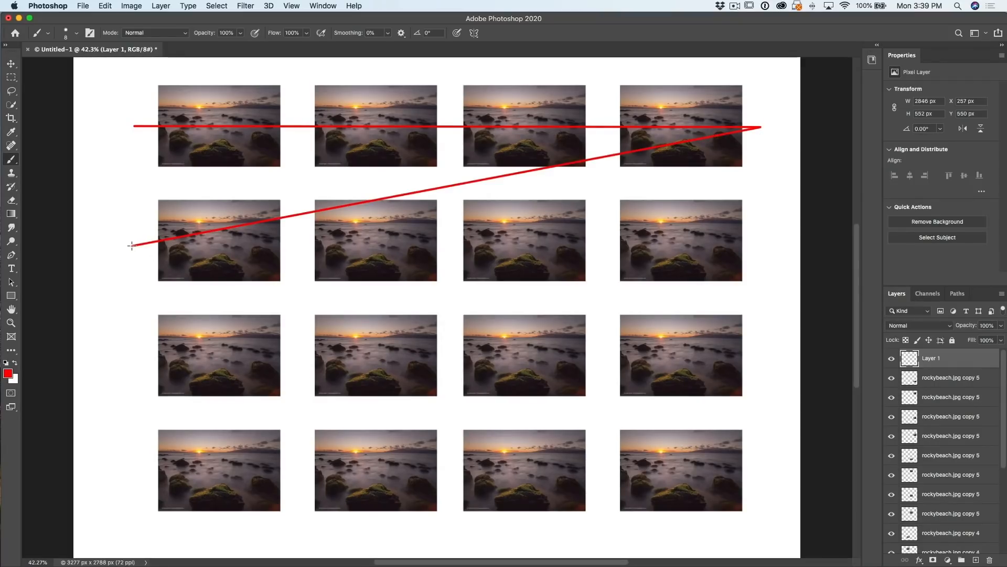
mouse_move(758, 234)
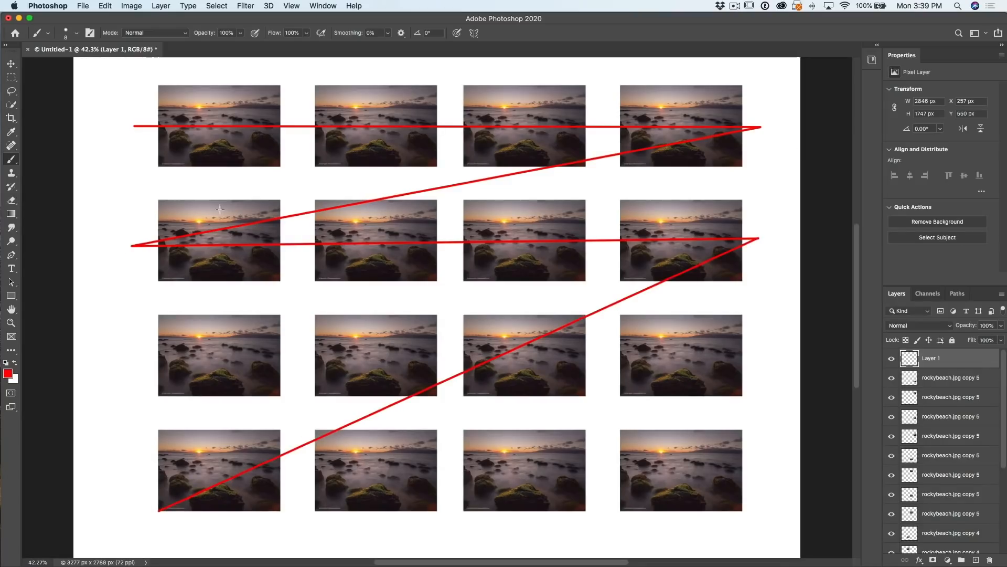
mouse_move(436, 326)
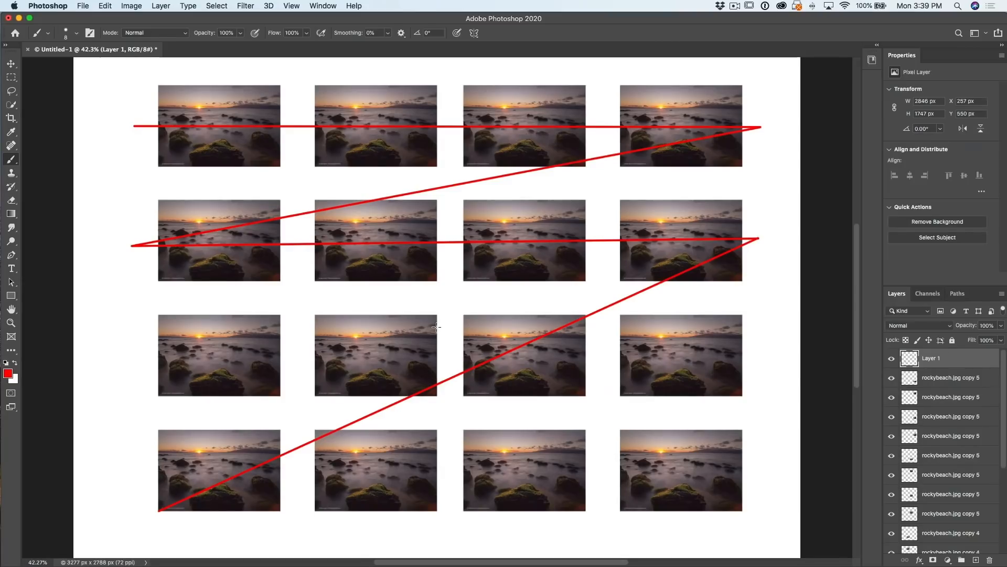
Switch to the red car photo and pick the Ruler Tool to measure the ground tilt
left_click(250, 50)
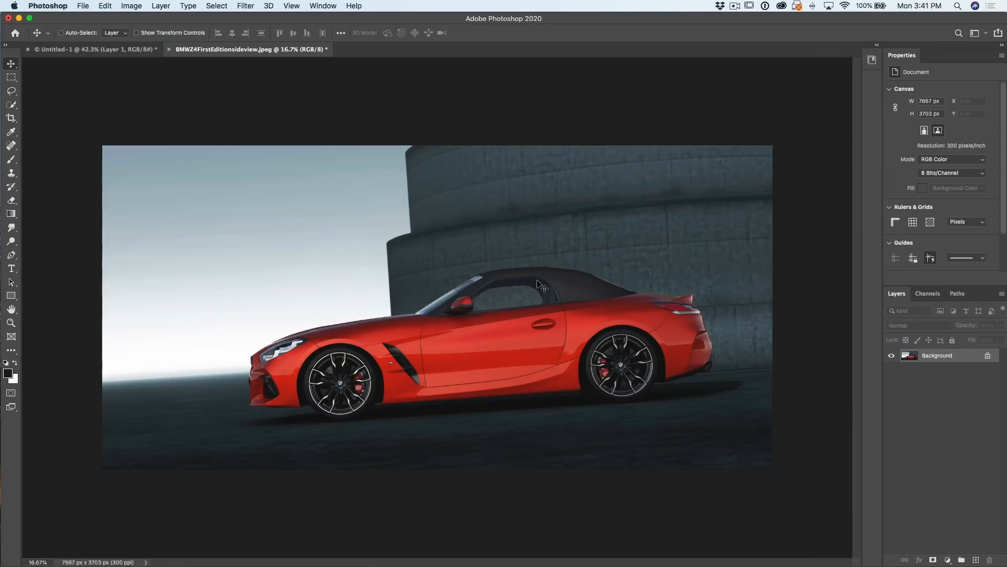
mouse_move(81, 173)
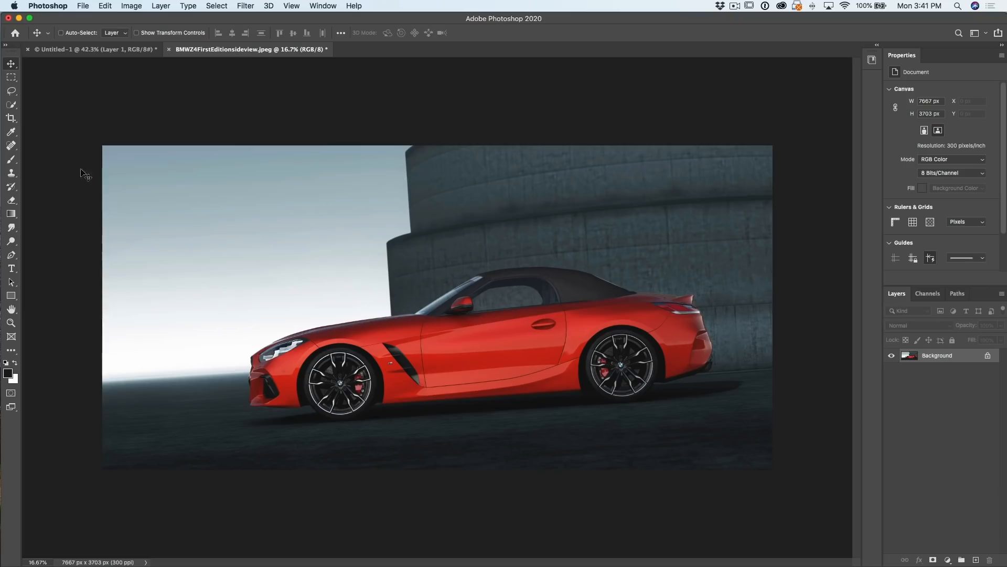
mouse_move(273, 323)
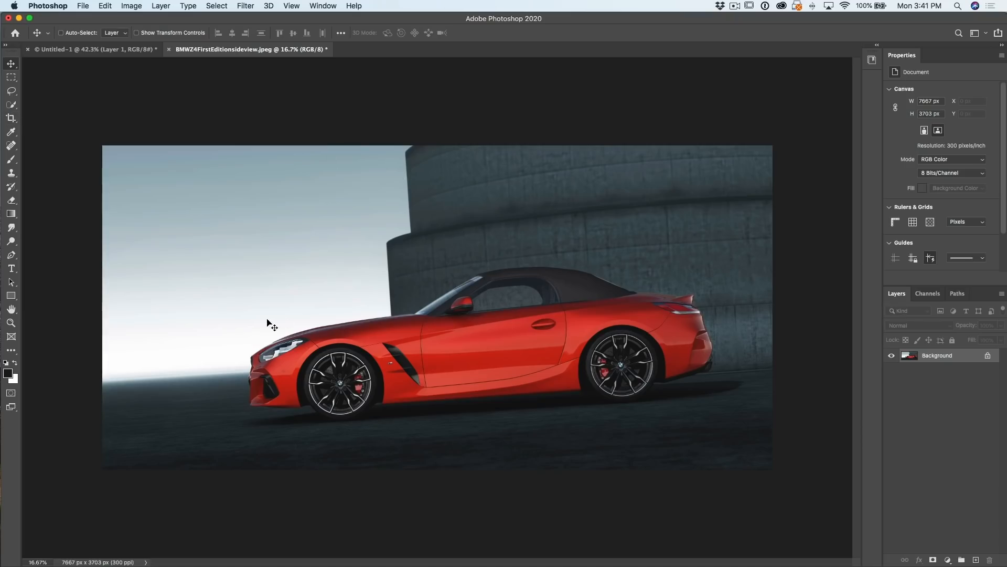
mouse_move(33, 128)
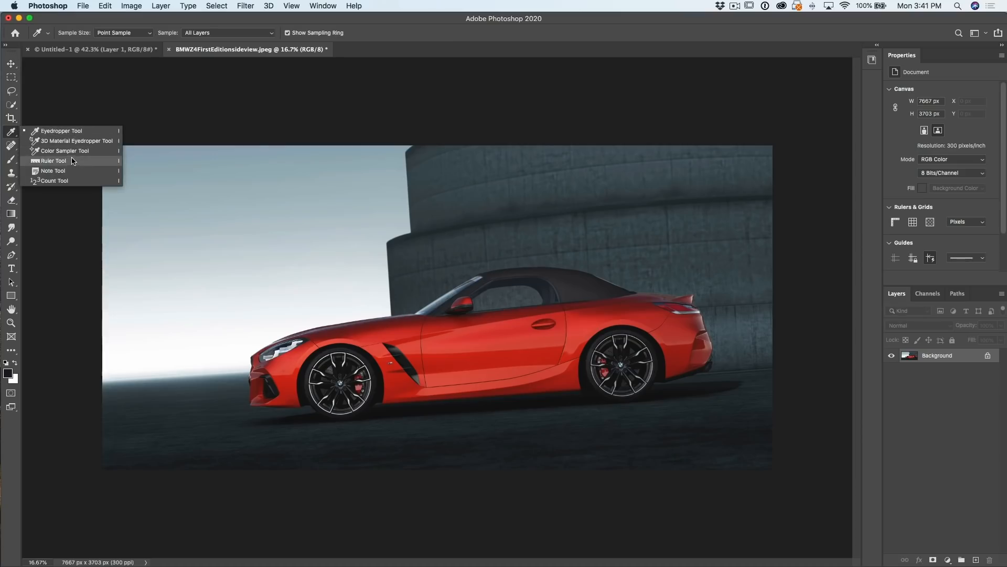
left_click(54, 160)
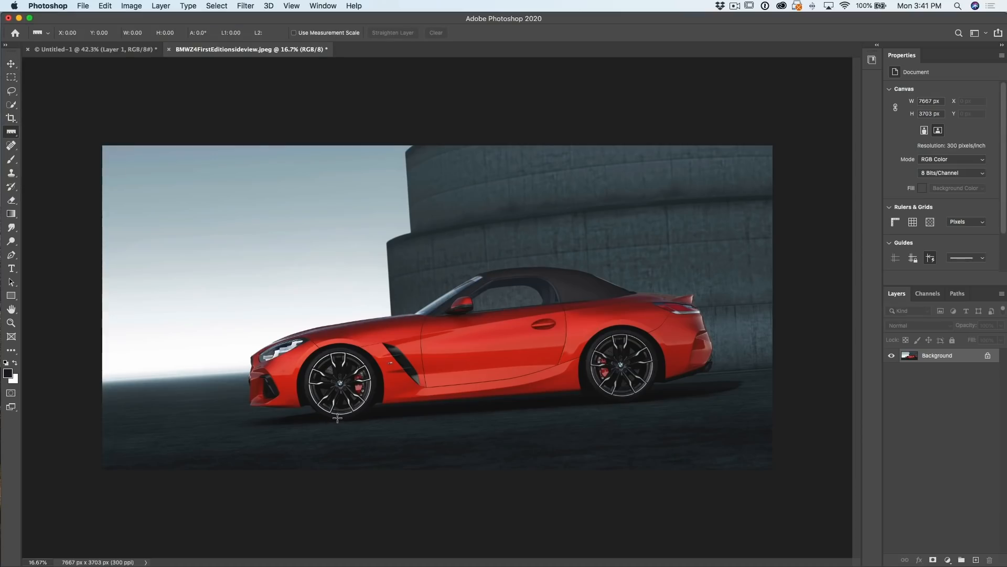
mouse_move(412, 401)
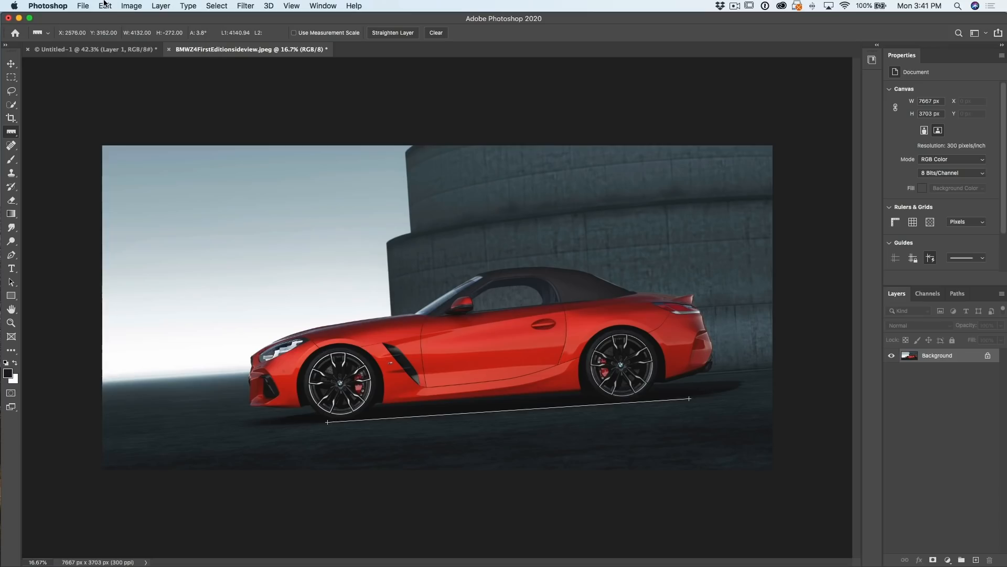
Rotate the car photo 3.77° clockwise via Image Rotation > Arbitrary to level it
left_click(131, 7)
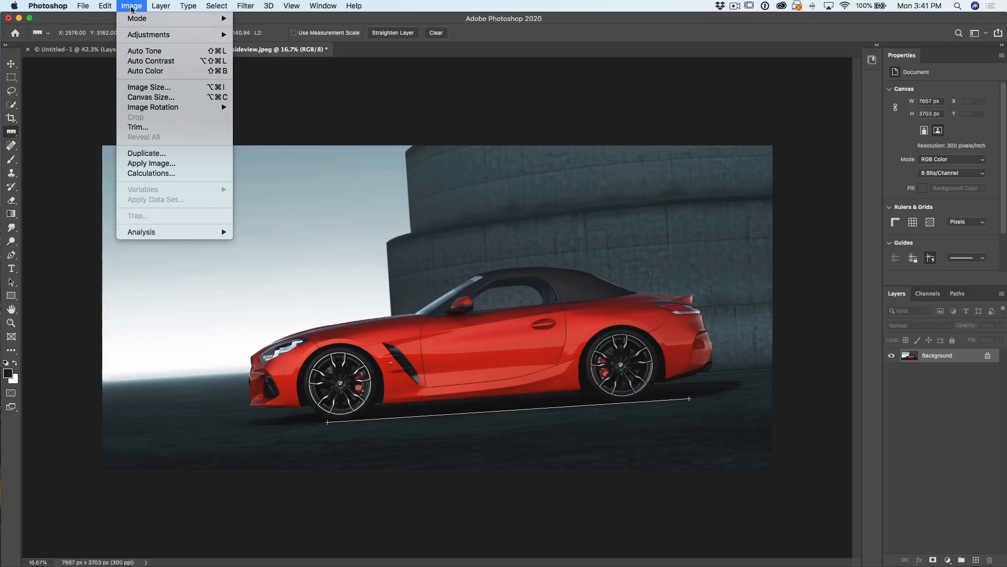
mouse_move(153, 107)
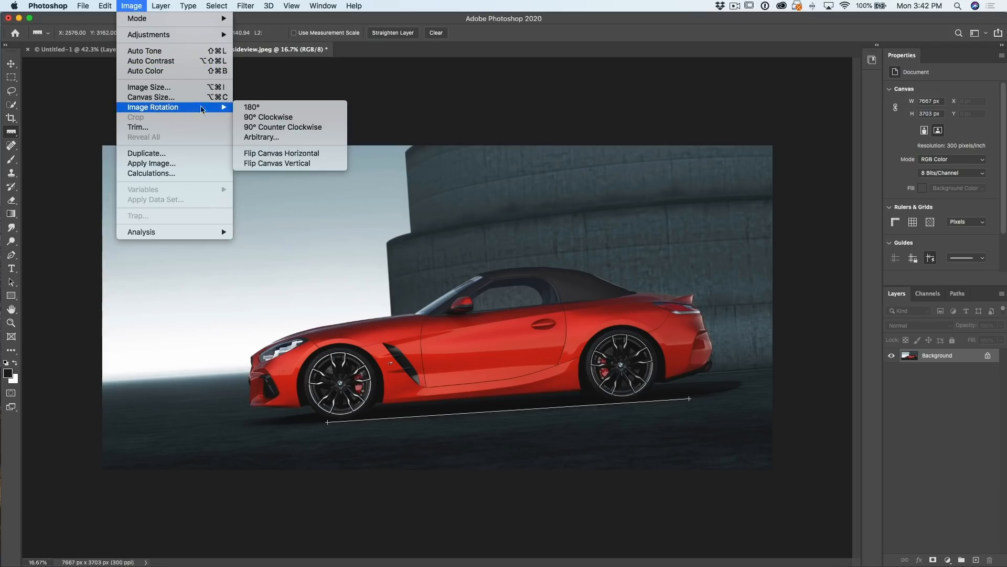
left_click(261, 137)
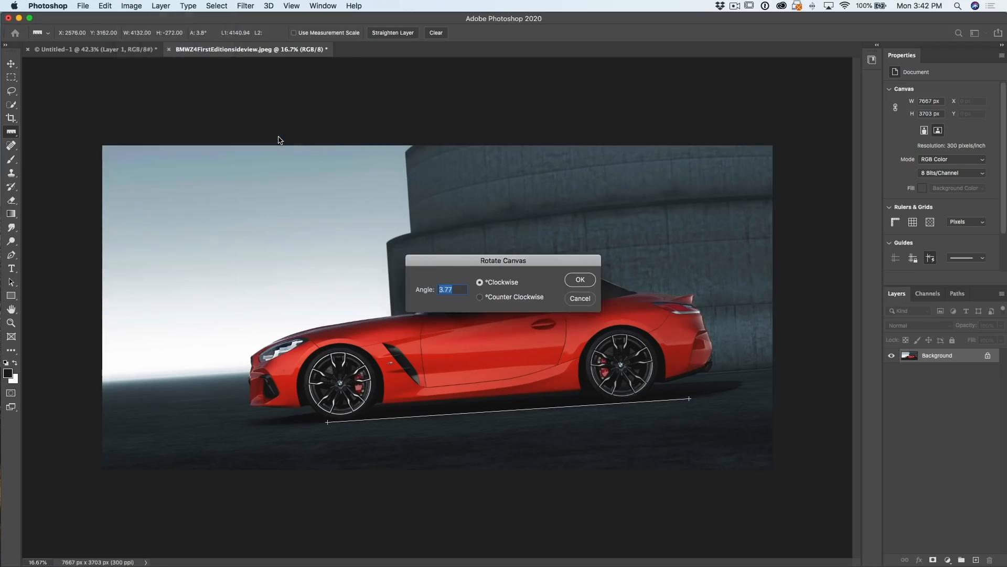
mouse_move(518, 297)
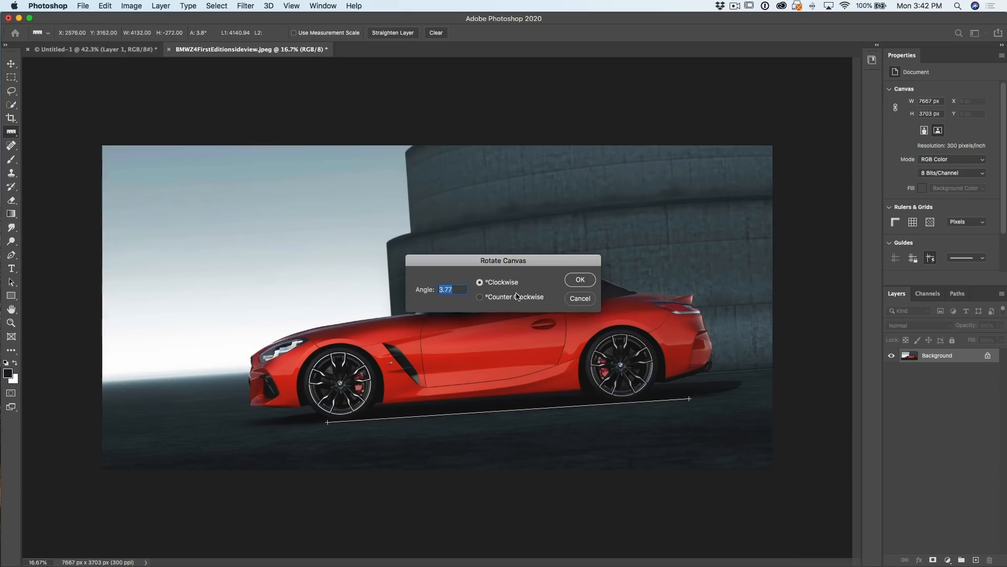
mouse_move(636, 361)
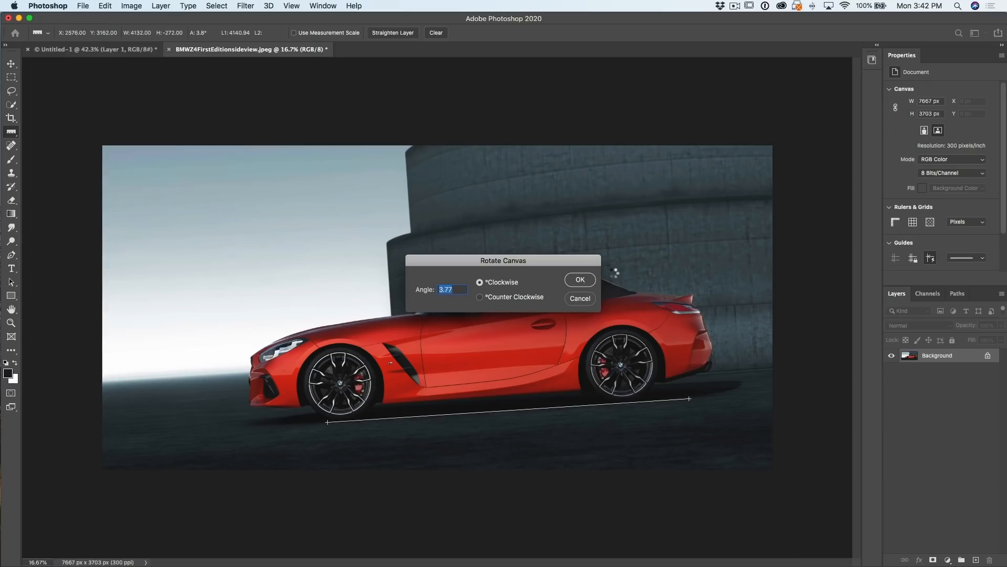
left_click(579, 279)
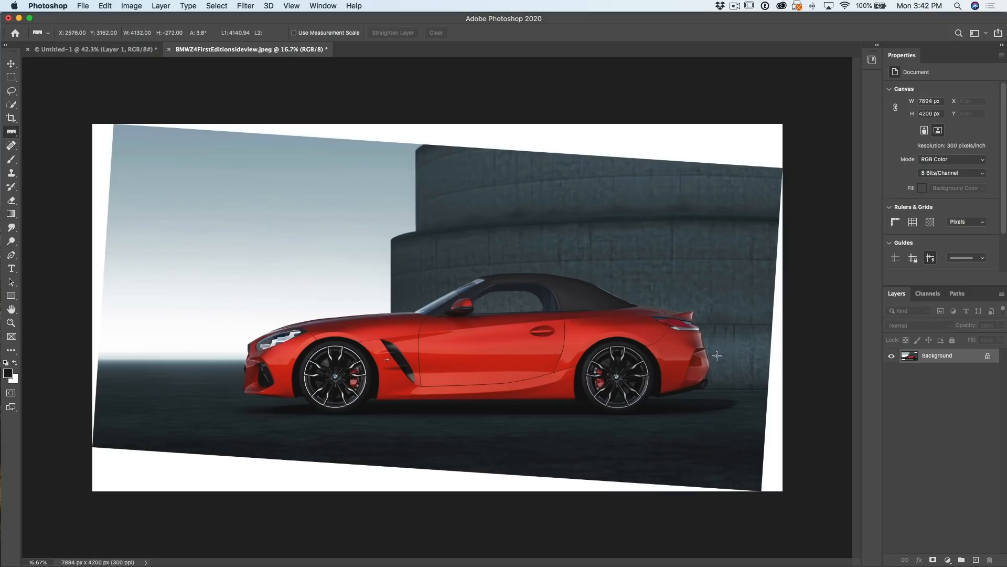